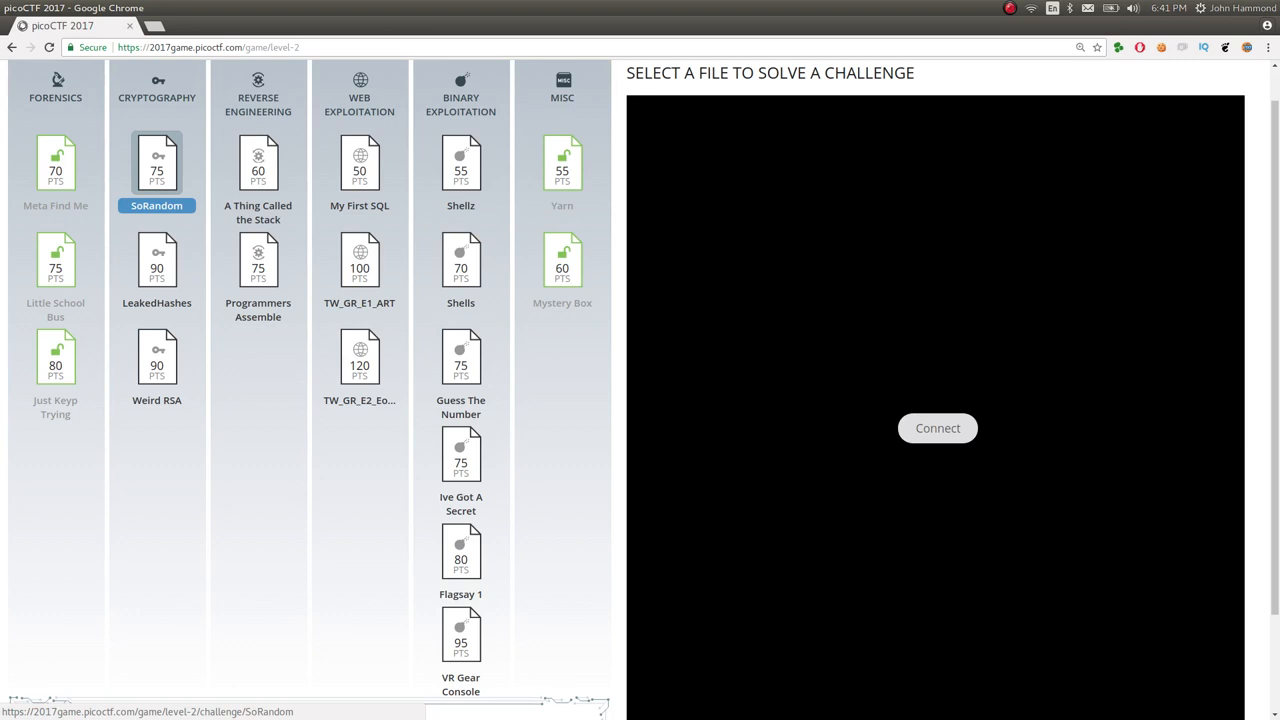
# - Open the SoRandom cryptography challenge tile to read its description
pyautogui.click(156, 164)
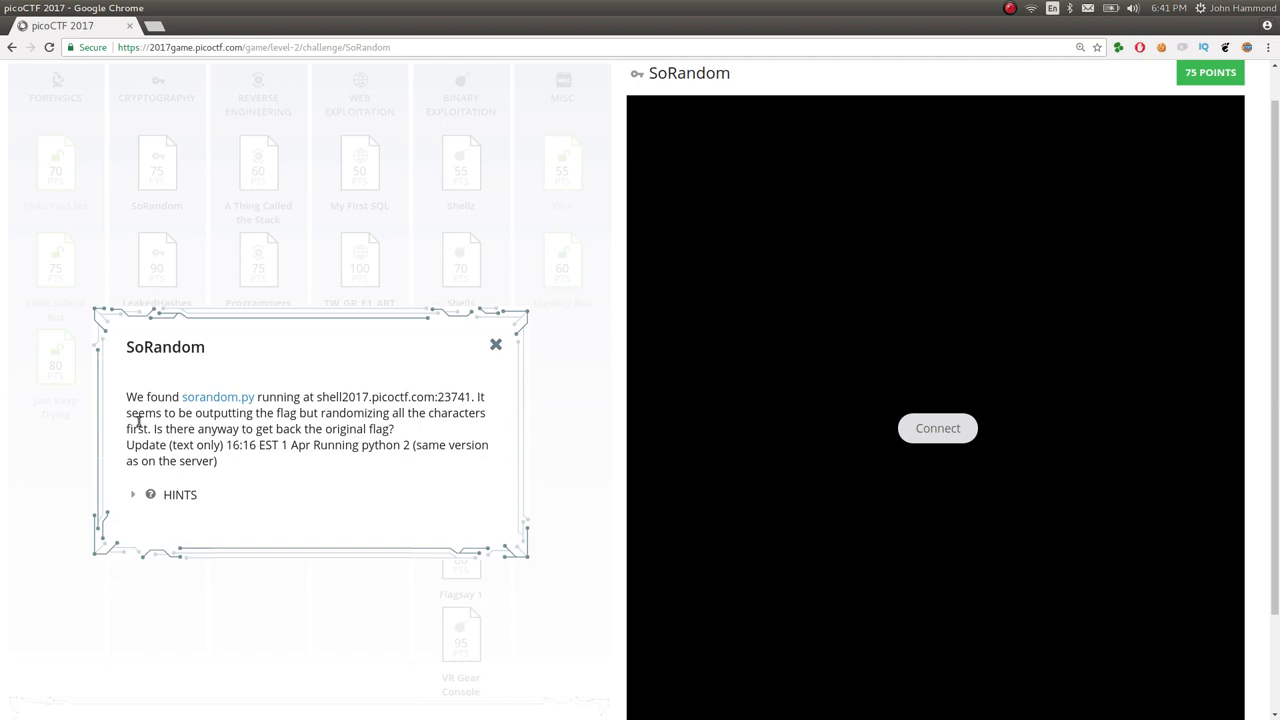
pyautogui.moveTo(216, 396)
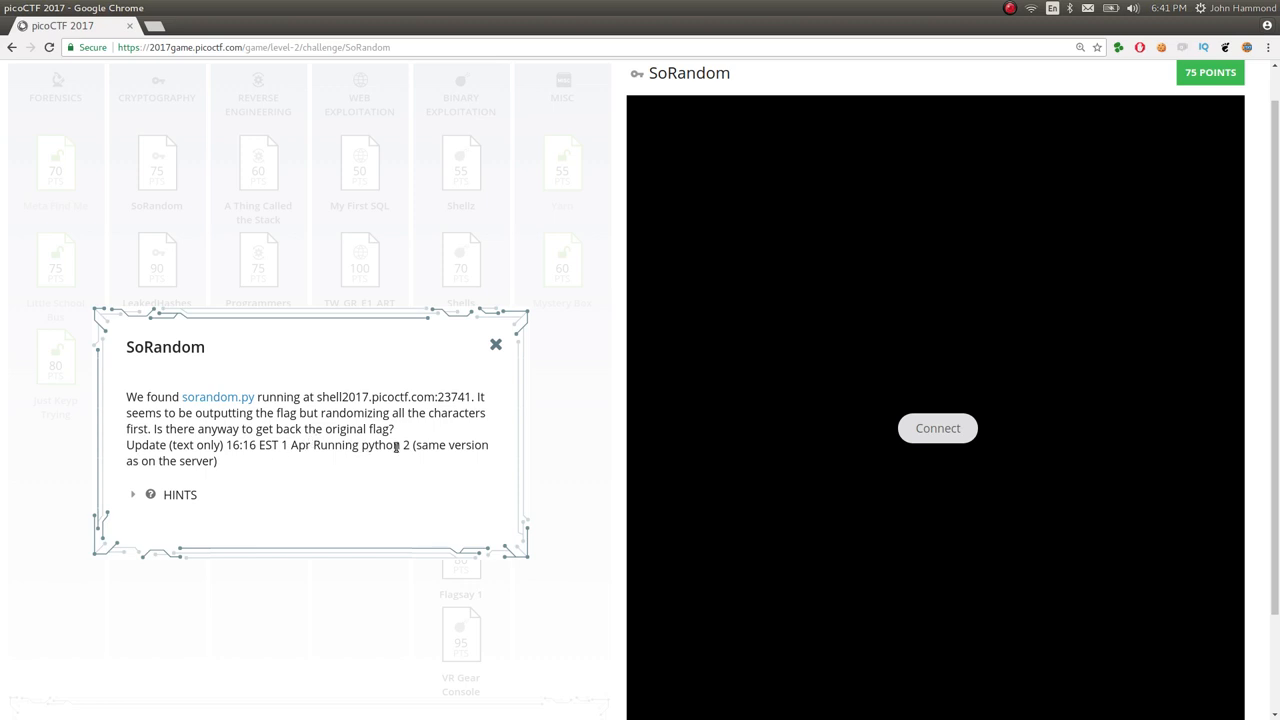
# - Copy the sorandom.py link and make a sorandom folder to download it into
pyautogui.rightClick(218, 396)
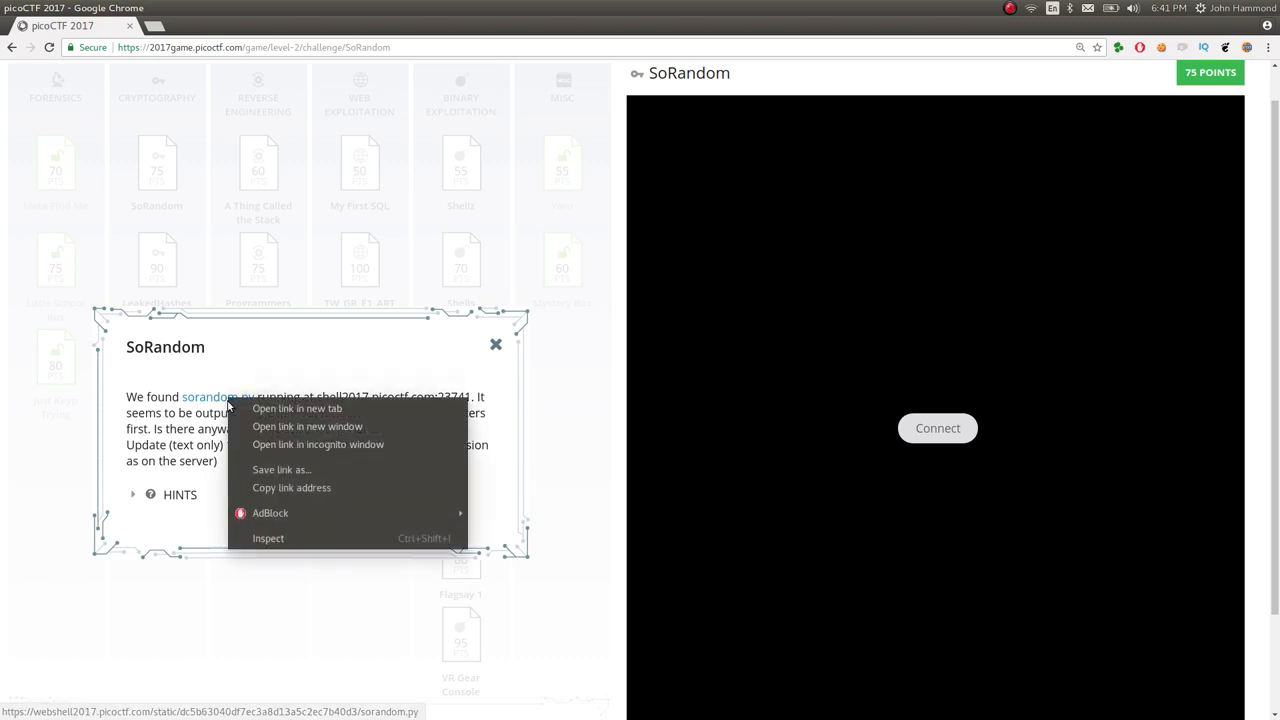
pyautogui.moveTo(292, 488)
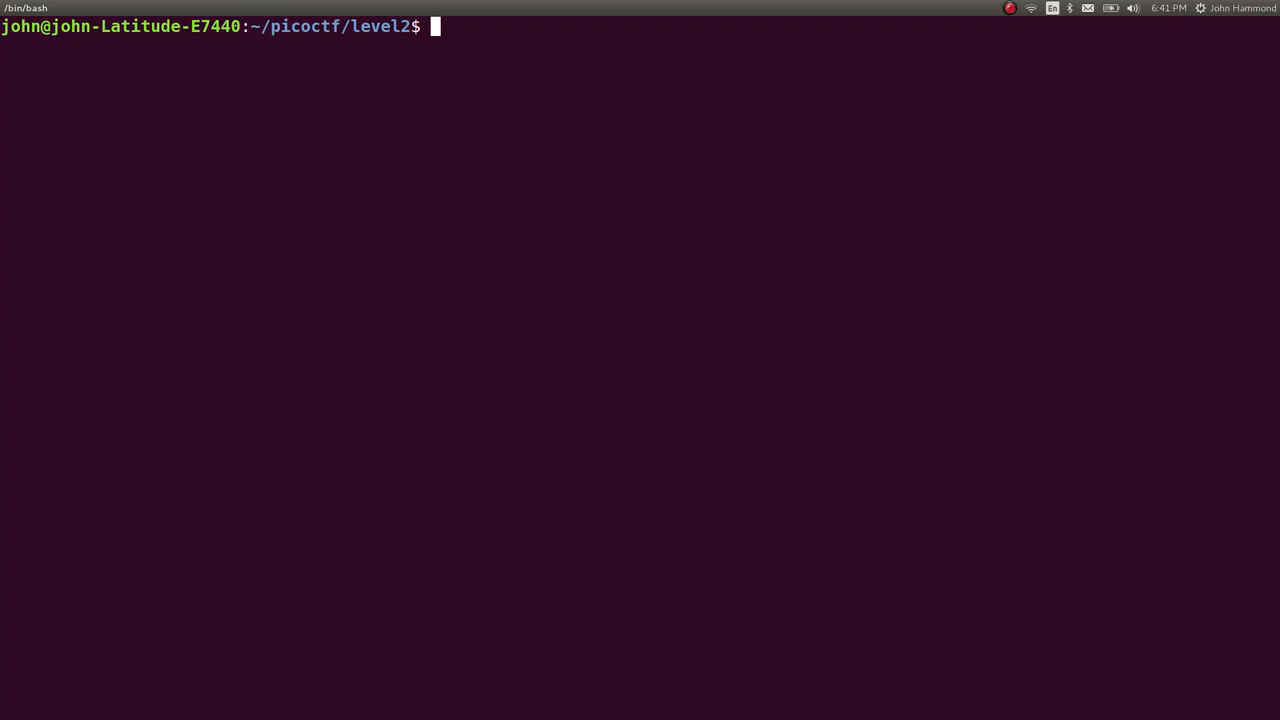
pyautogui.write('mkdir sorandom')
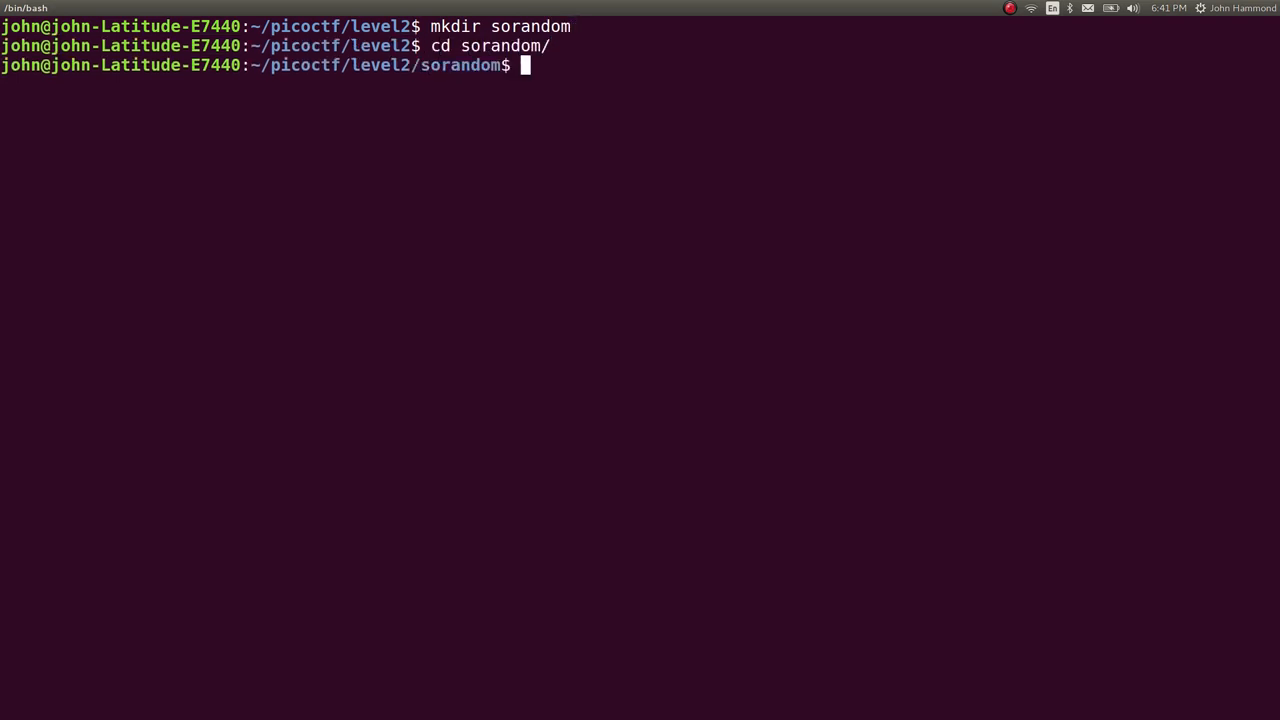
pyautogui.press('Return')
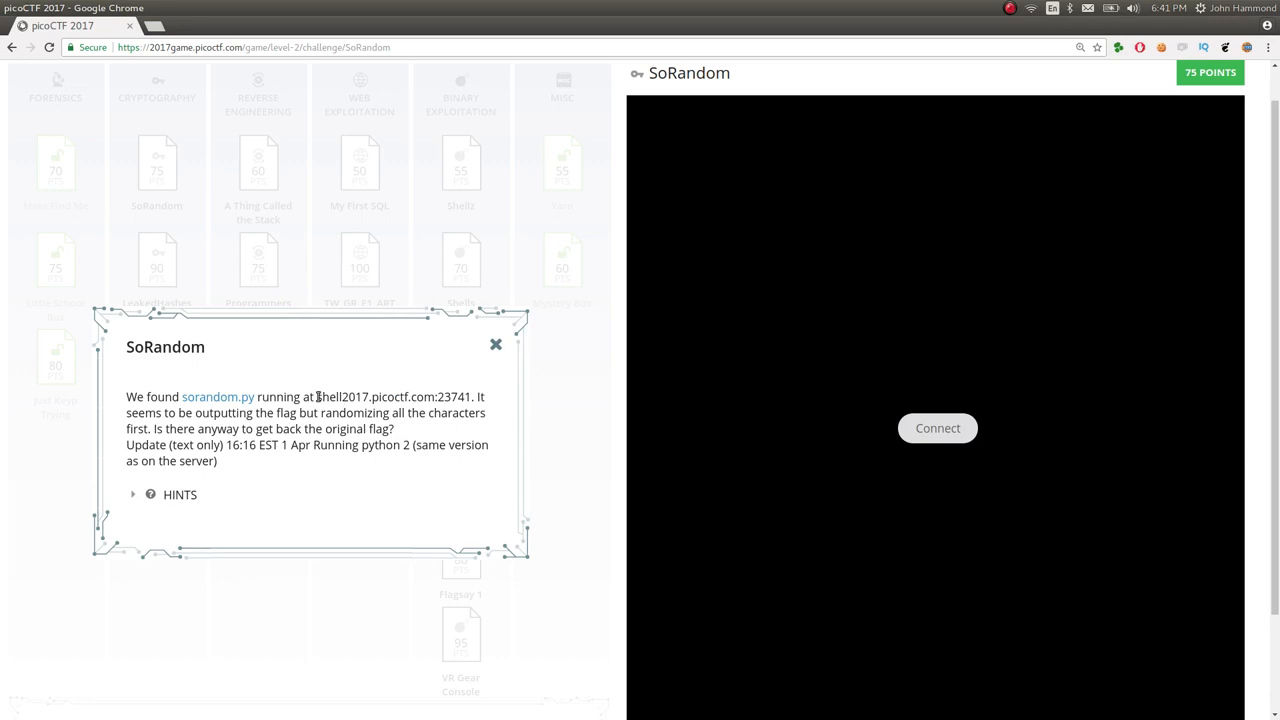
# - Connect to shell2017.picoctf.com 23741 with nc and copy the randomized flag it returns
pyautogui.doubleClick(392, 396)
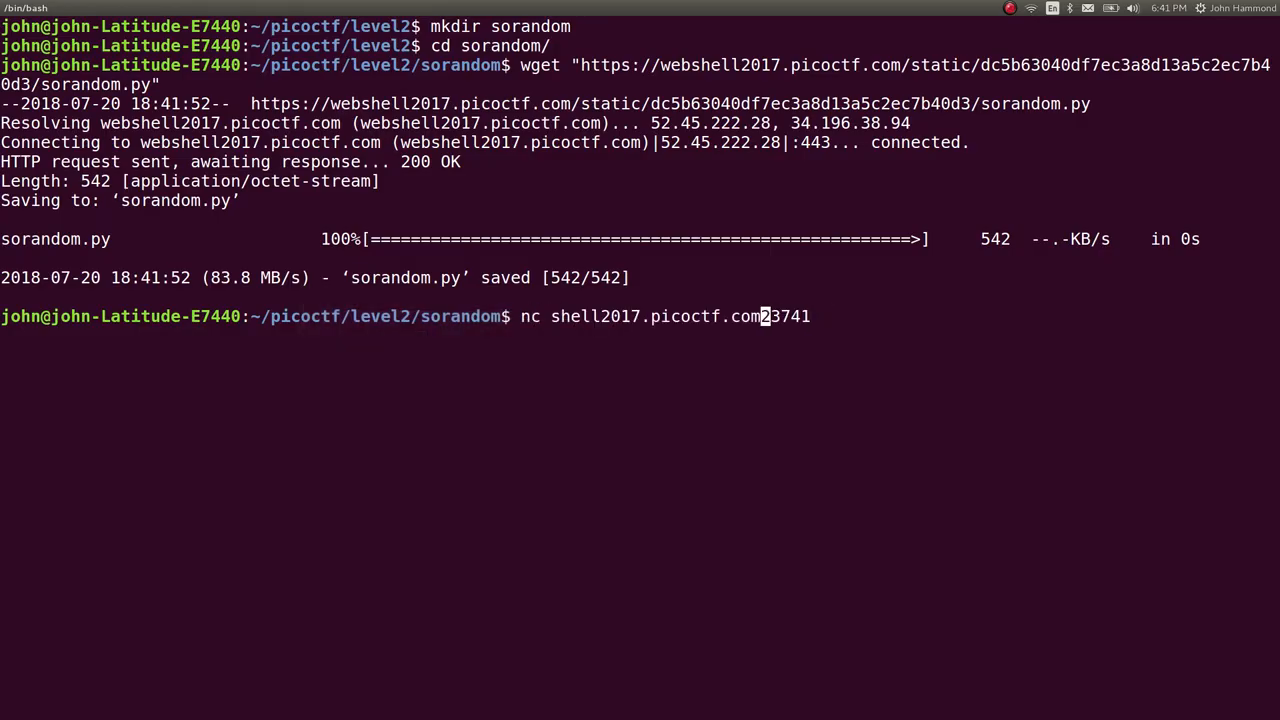
pyautogui.press('Return')
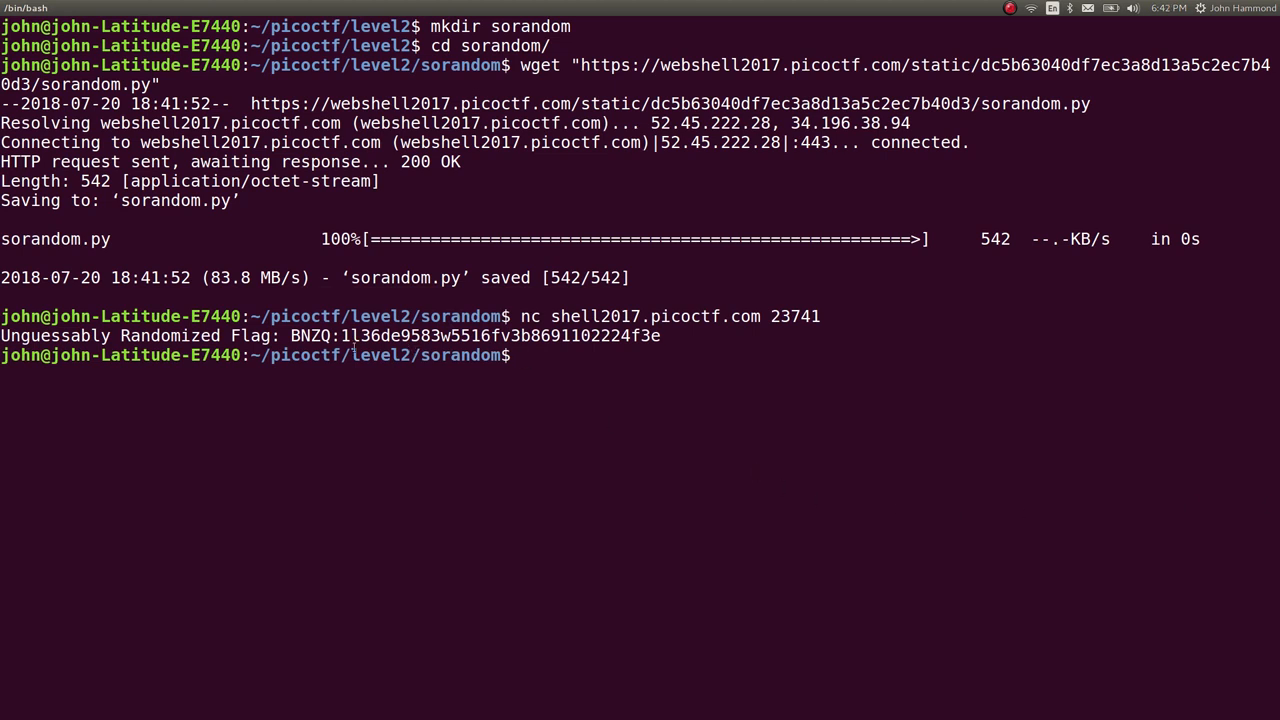
pyautogui.doubleClick(444, 336)
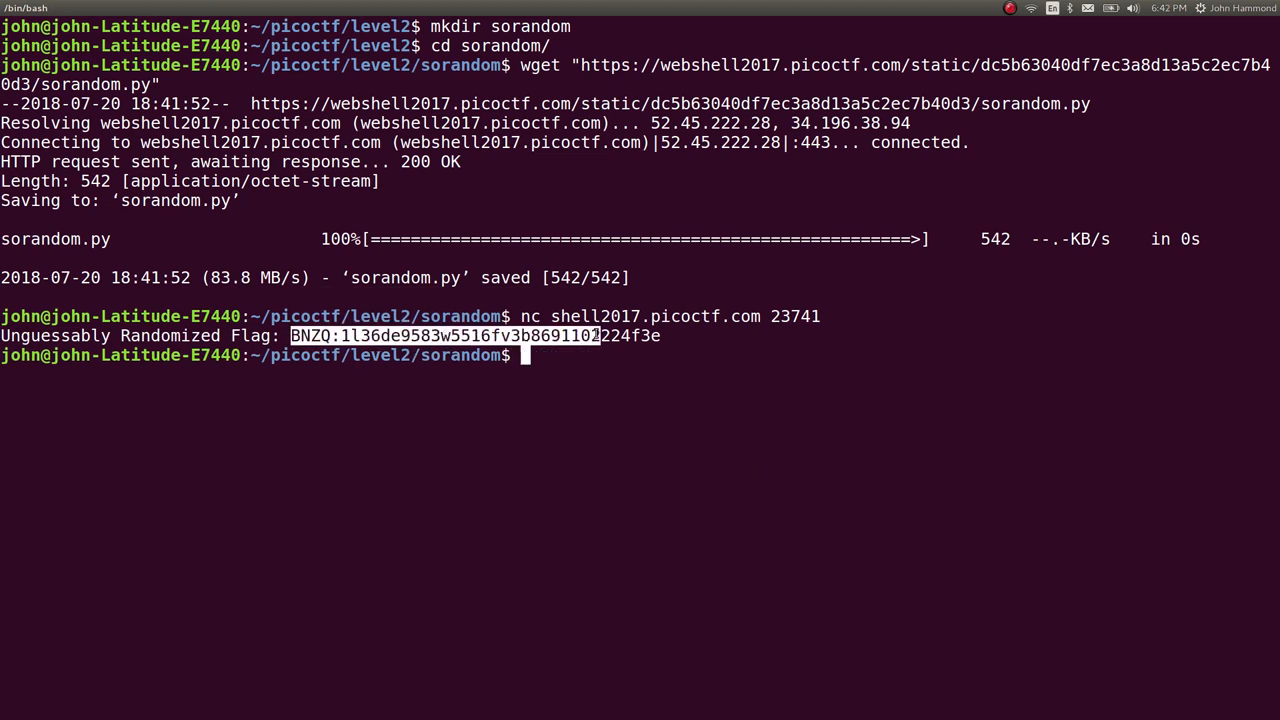
pyautogui.write('subl')
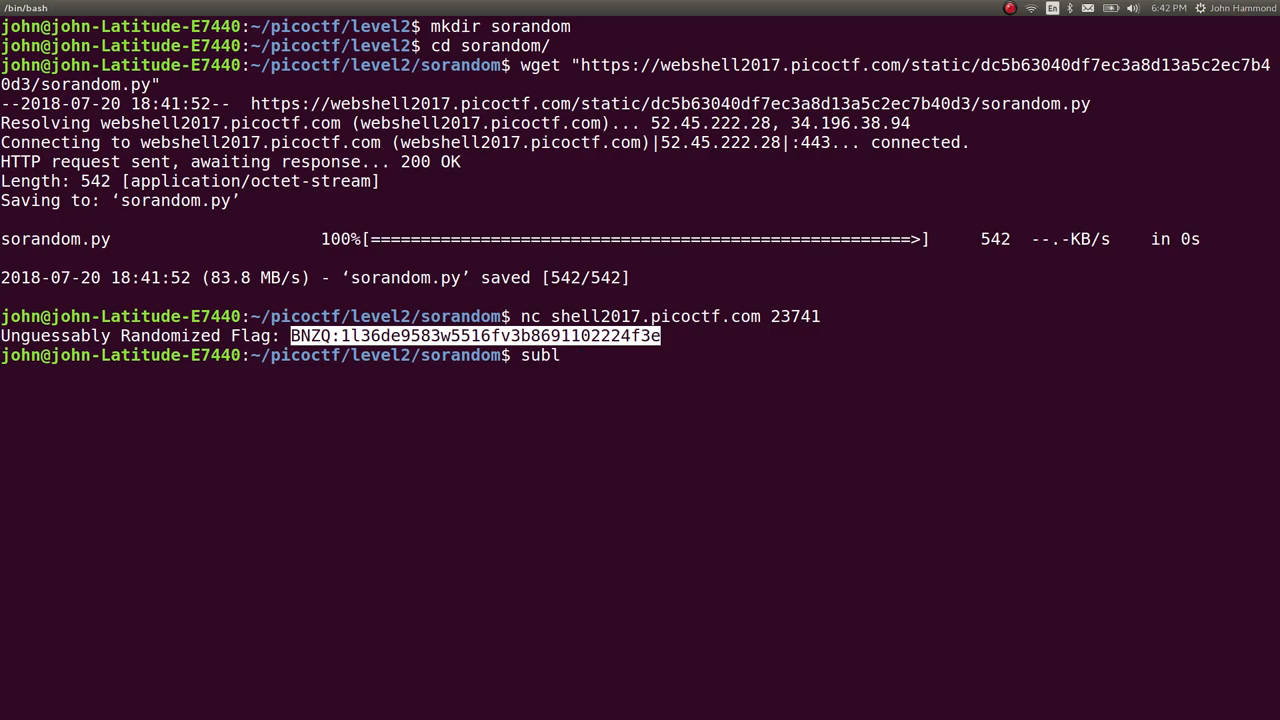
# - Load sorandom.py in the editor and locate the line reading the flag from a file
pyautogui.press('Return')
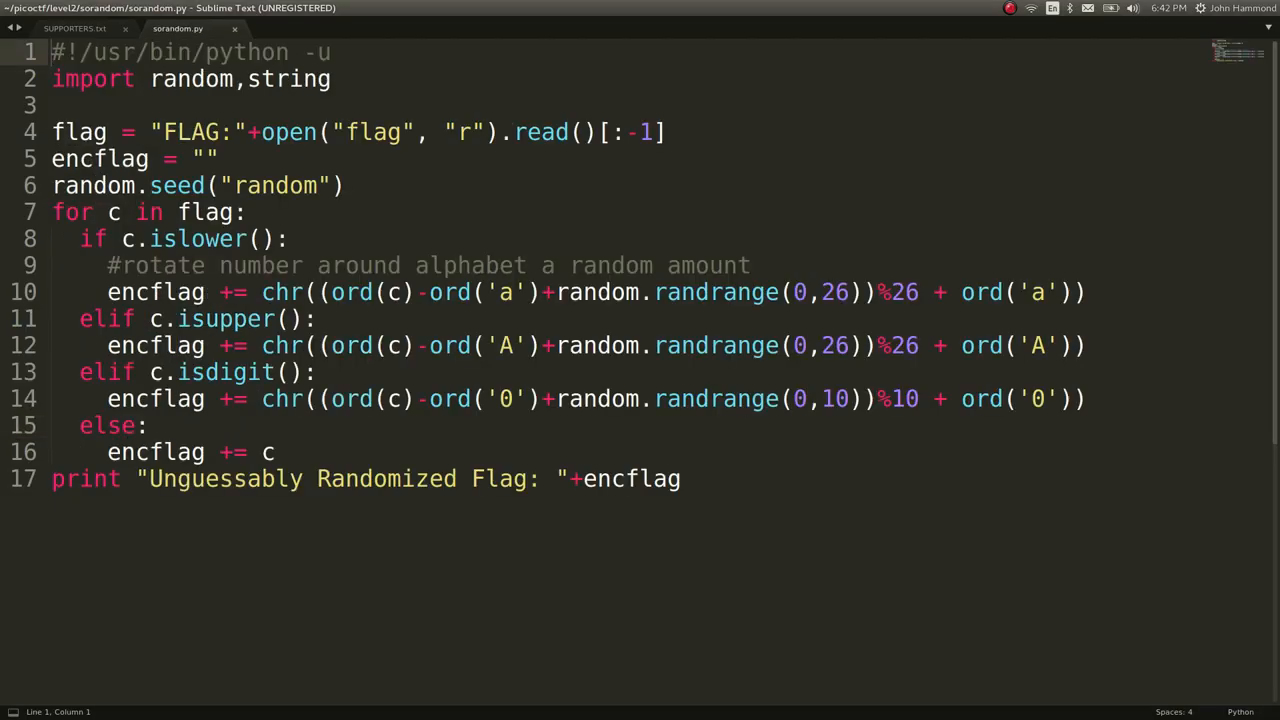
pyautogui.click(330, 80)
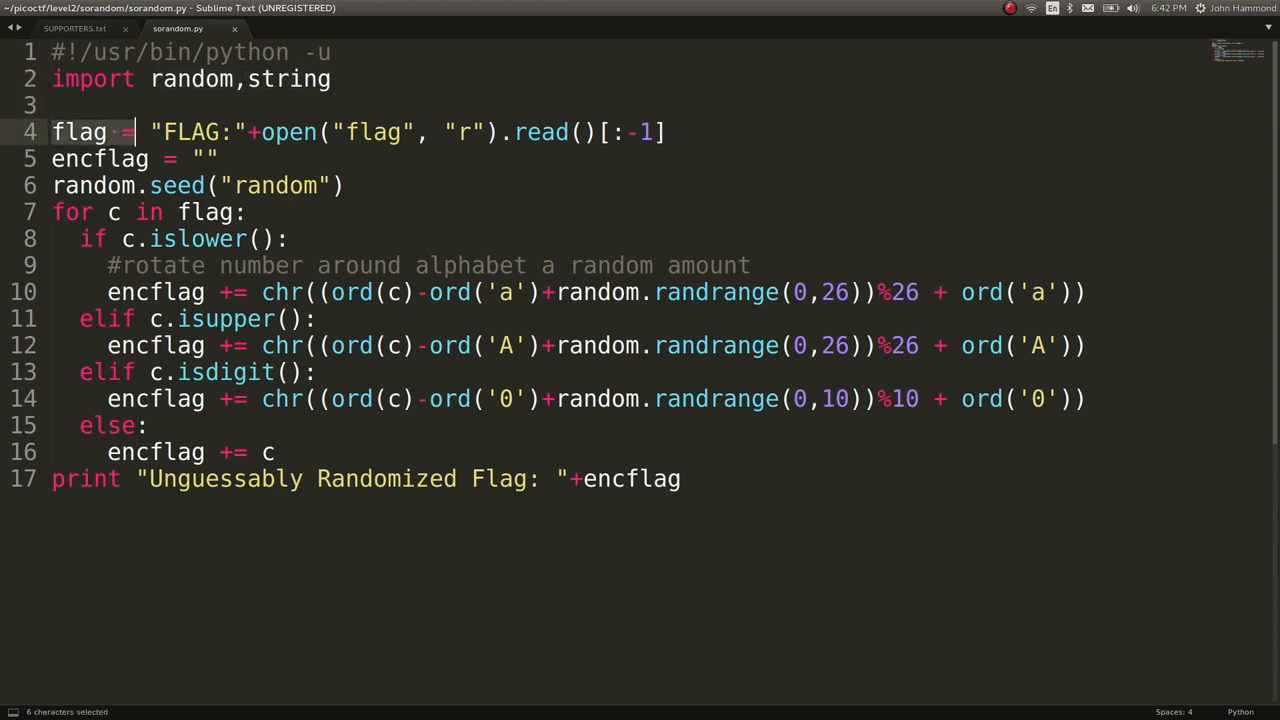
pyautogui.click(512, 132)
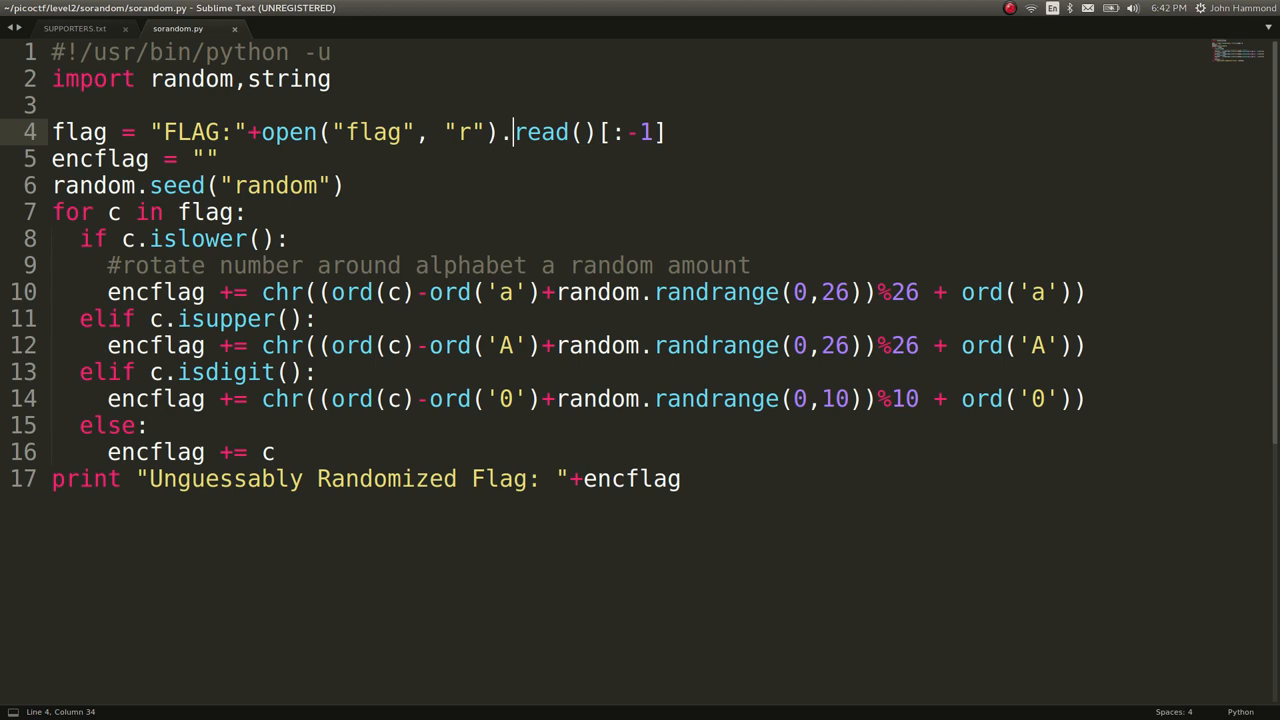
pyautogui.moveTo(512, 132); pyautogui.dragTo(330, 132)
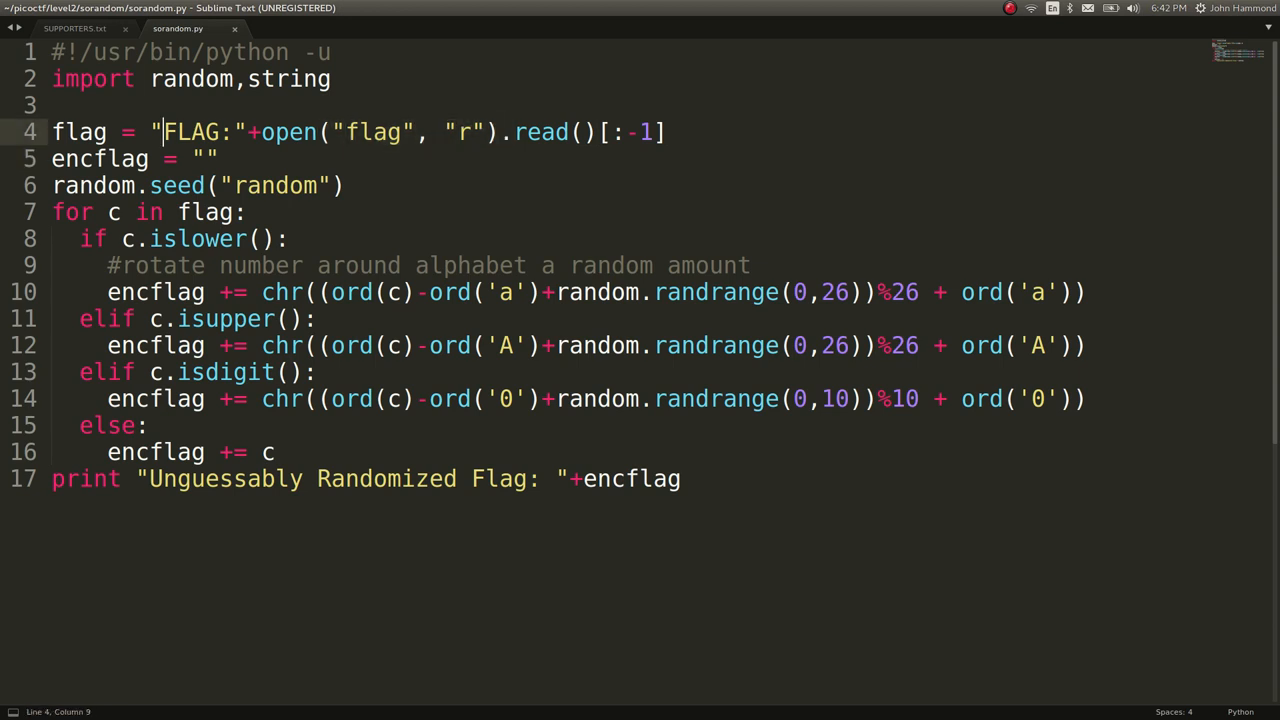
pyautogui.write('#')
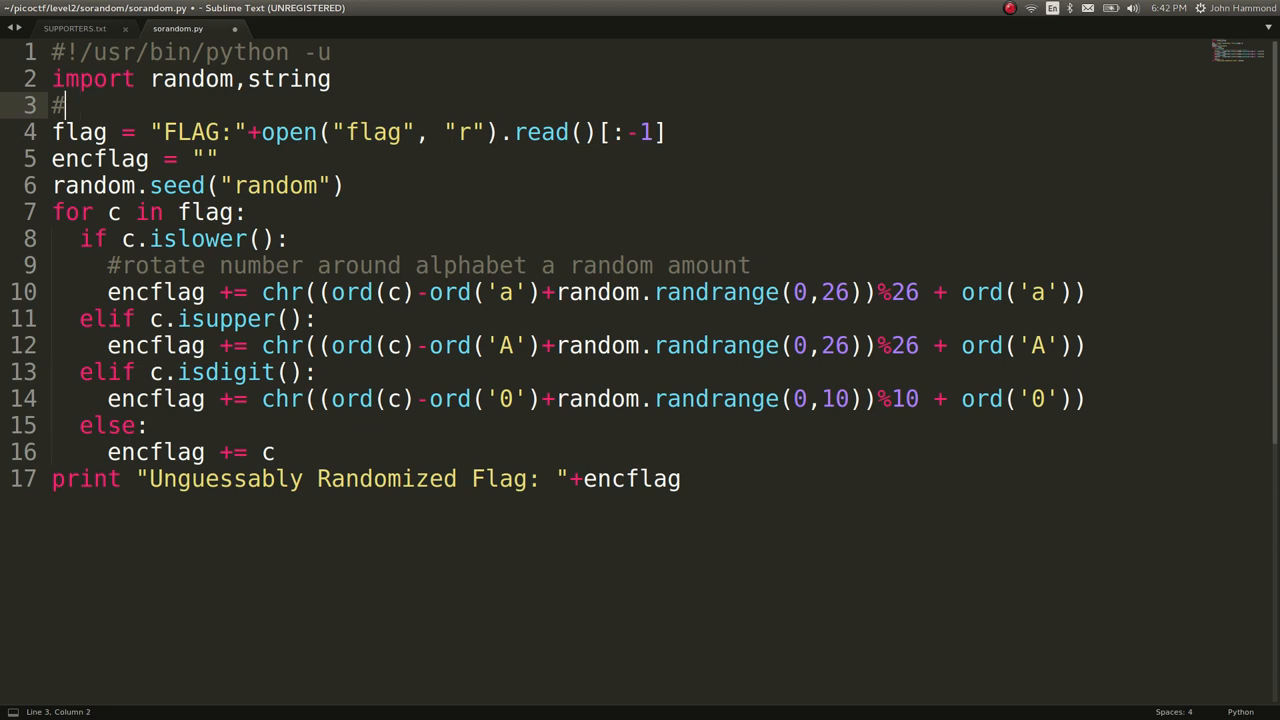
pyautogui.write('BNZQ:1l36de9583w5516fv3b8691102224f3e')
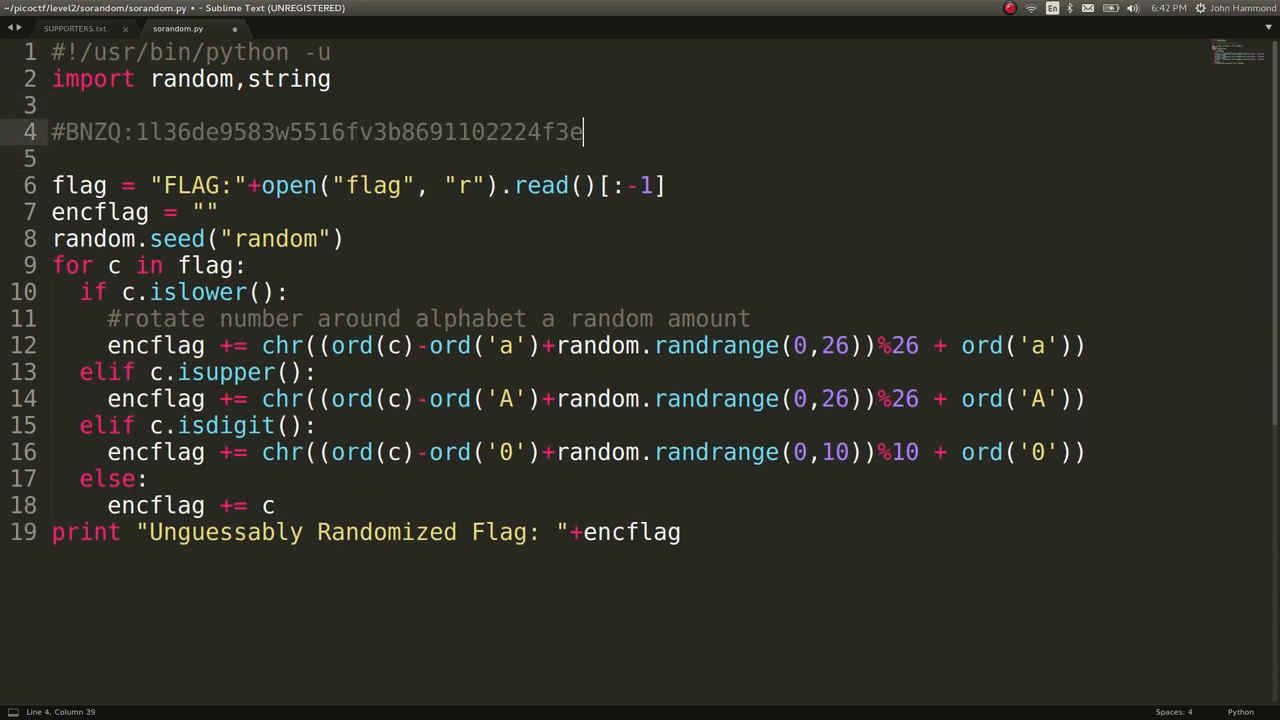
pyautogui.press('ctrl+s')
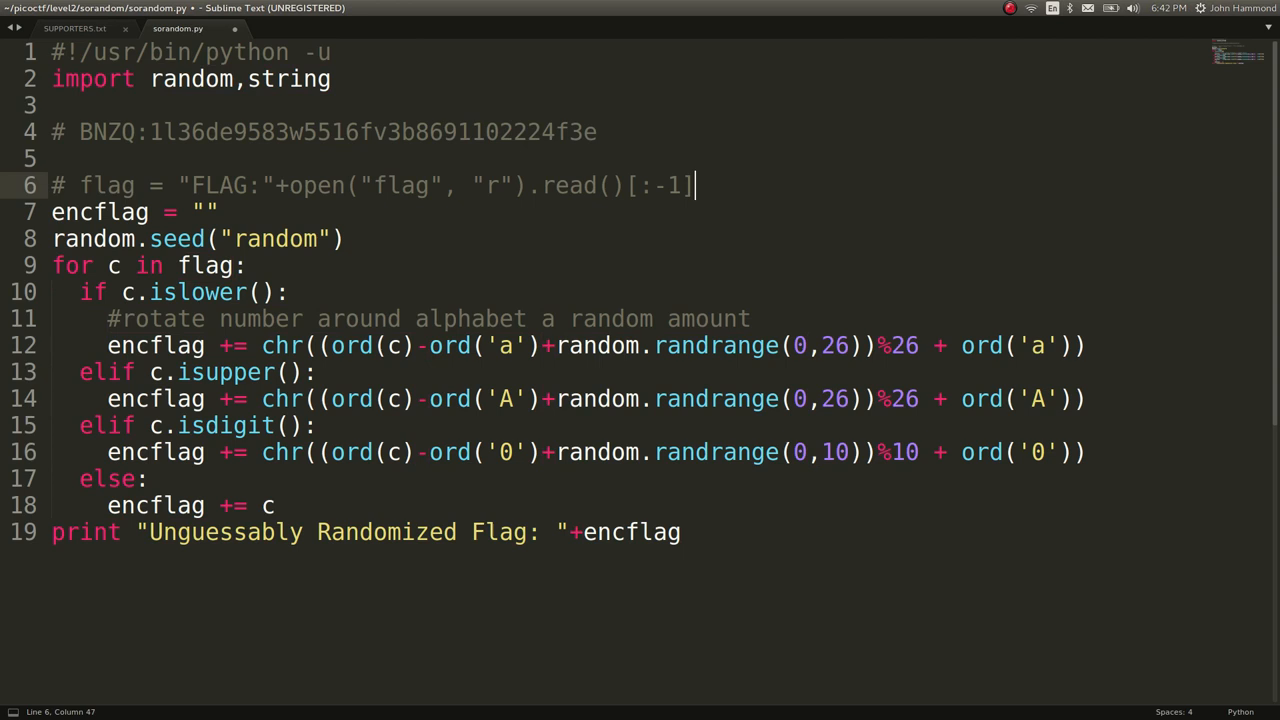
pyautogui.press('Return')
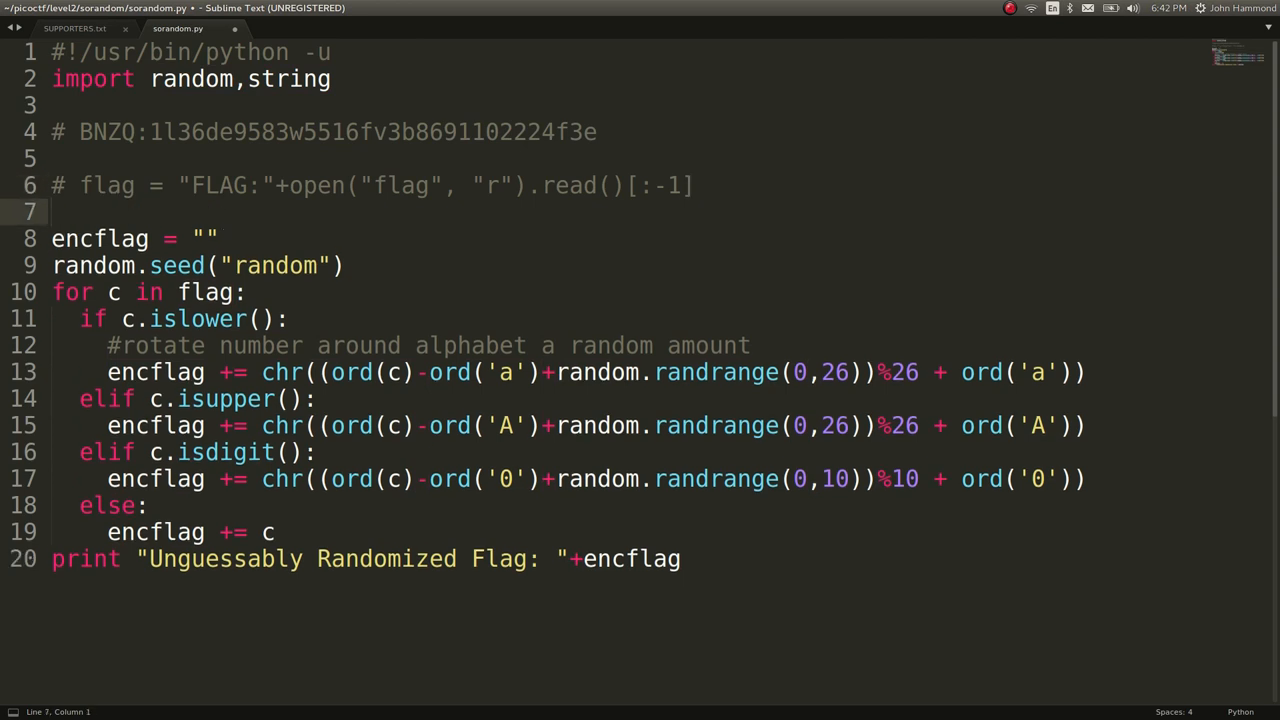
pyautogui.write('f')
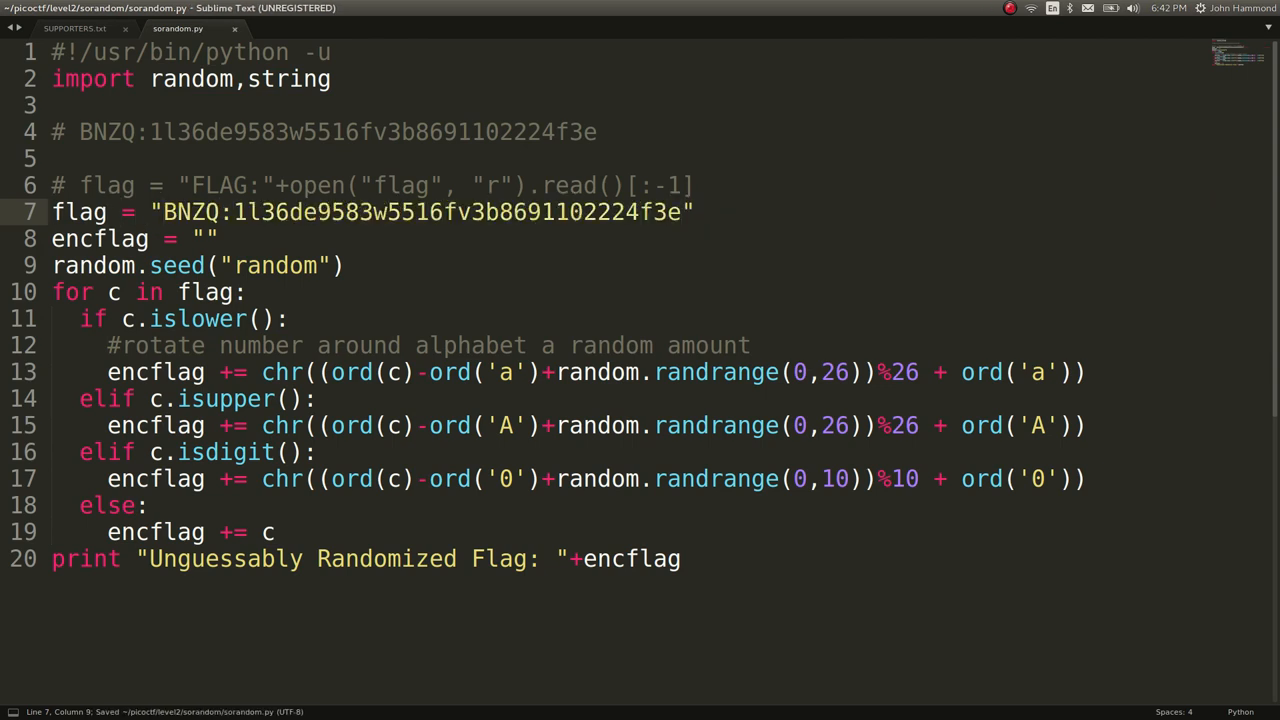
pyautogui.click(162, 264)
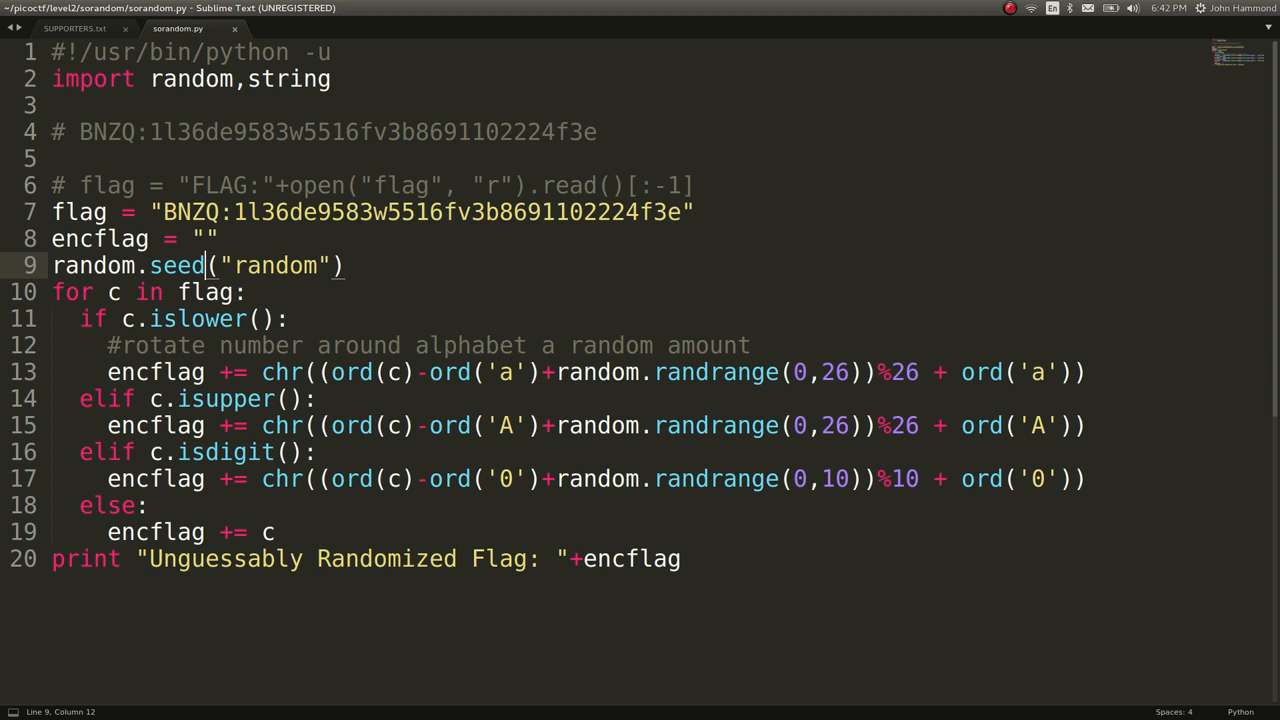
pyautogui.doubleClick(176, 264)
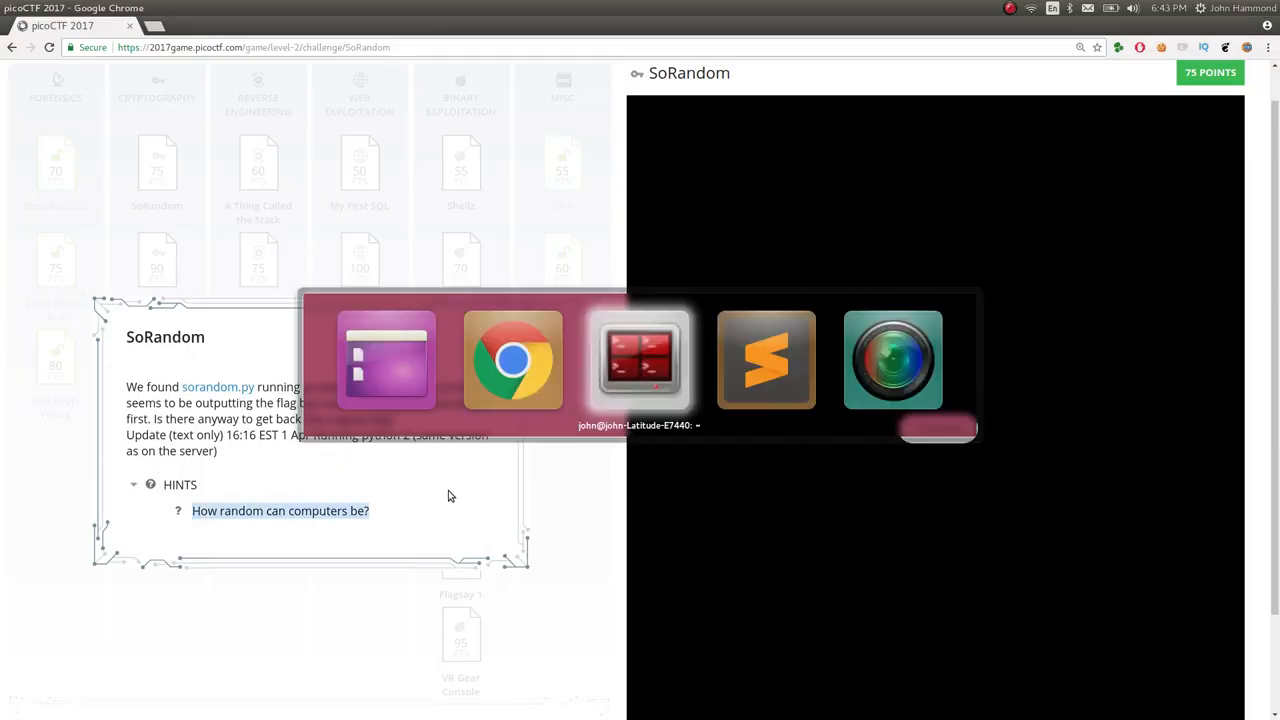
# - Expand the SoRandom HINTS panel asking how random computers can be
pyautogui.click(764, 360)
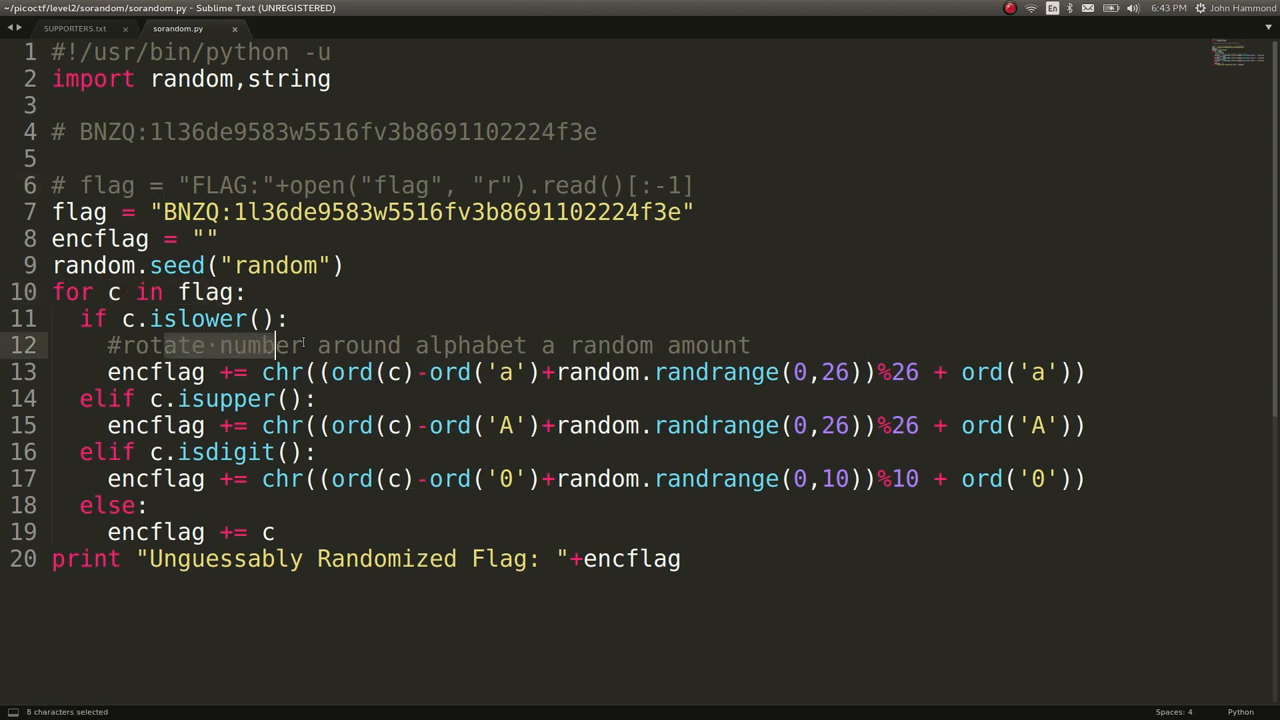
# - Inspect the rotate expressions and run the script to see it print a randomized flag
pyautogui.click(280, 344)
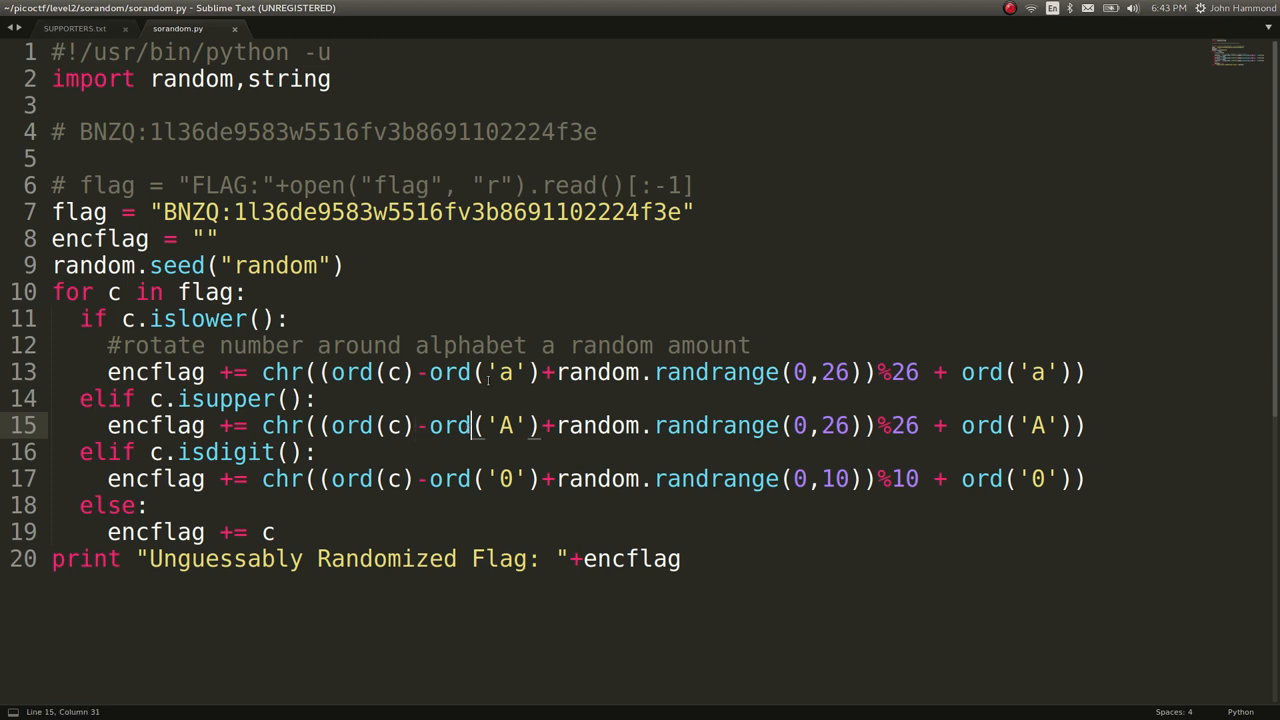
pyautogui.doubleClick(504, 372)
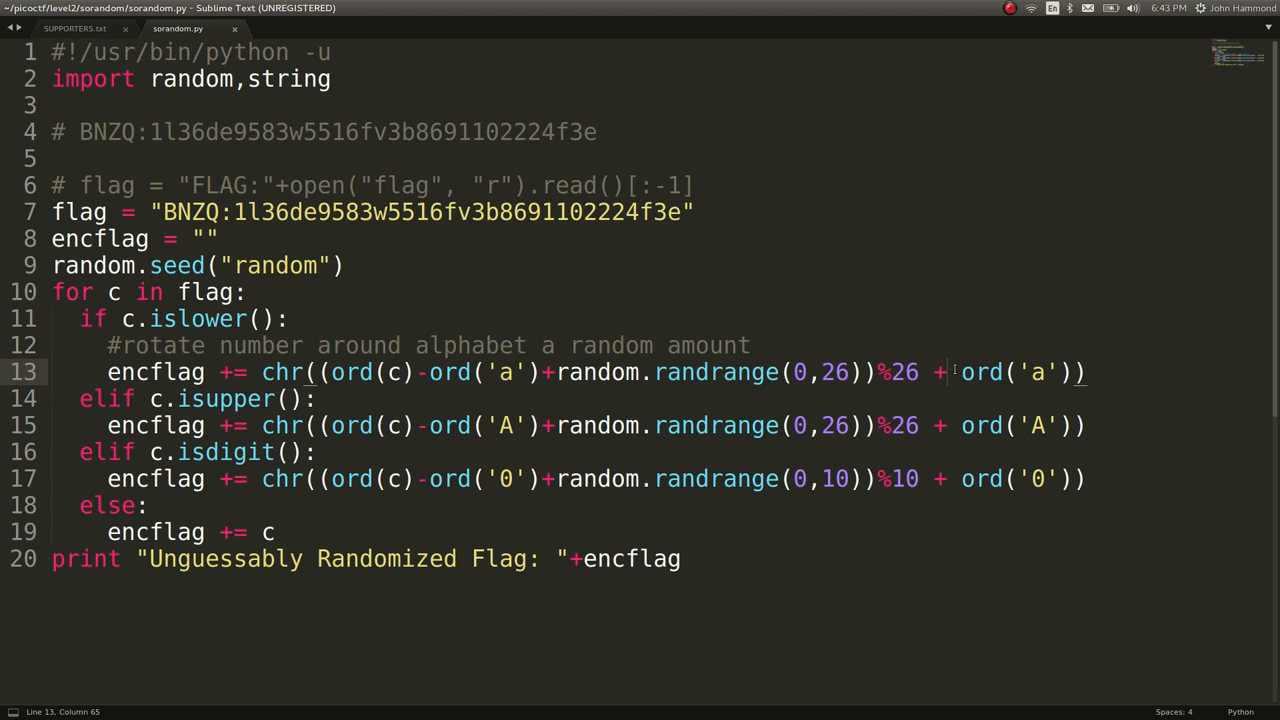
pyautogui.doubleClick(980, 372)
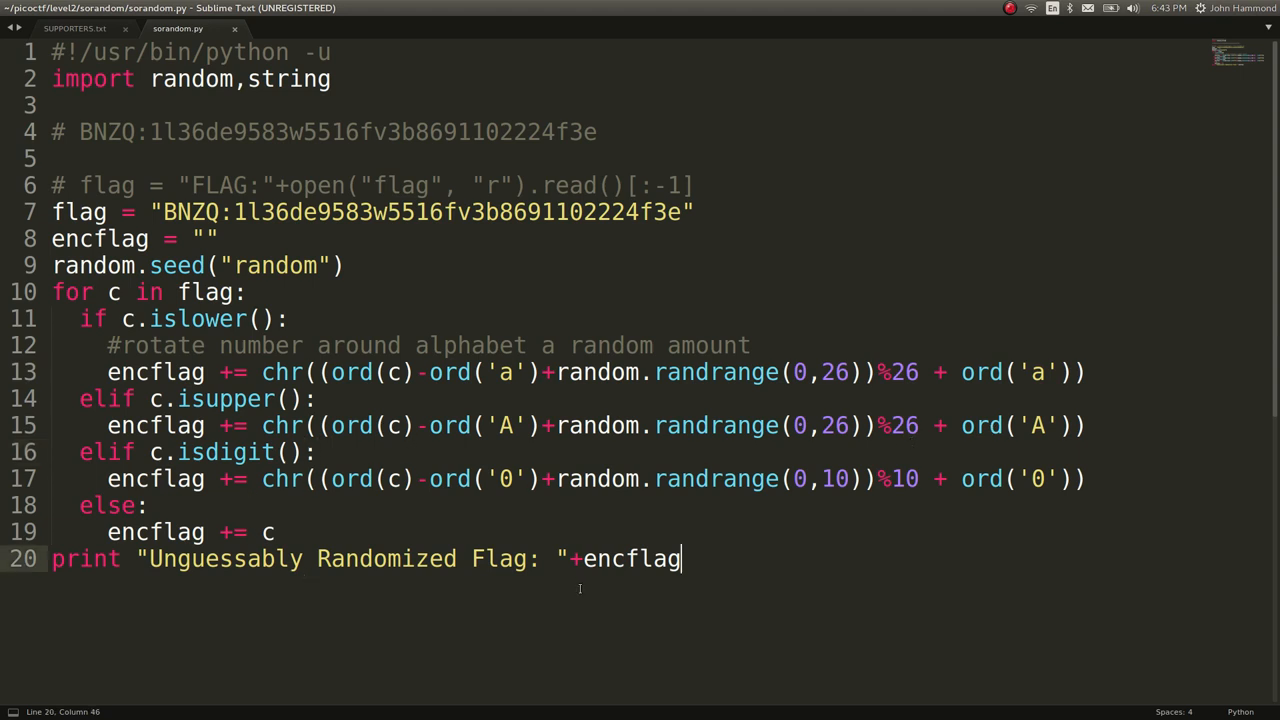
pyautogui.press('ctrl+b')
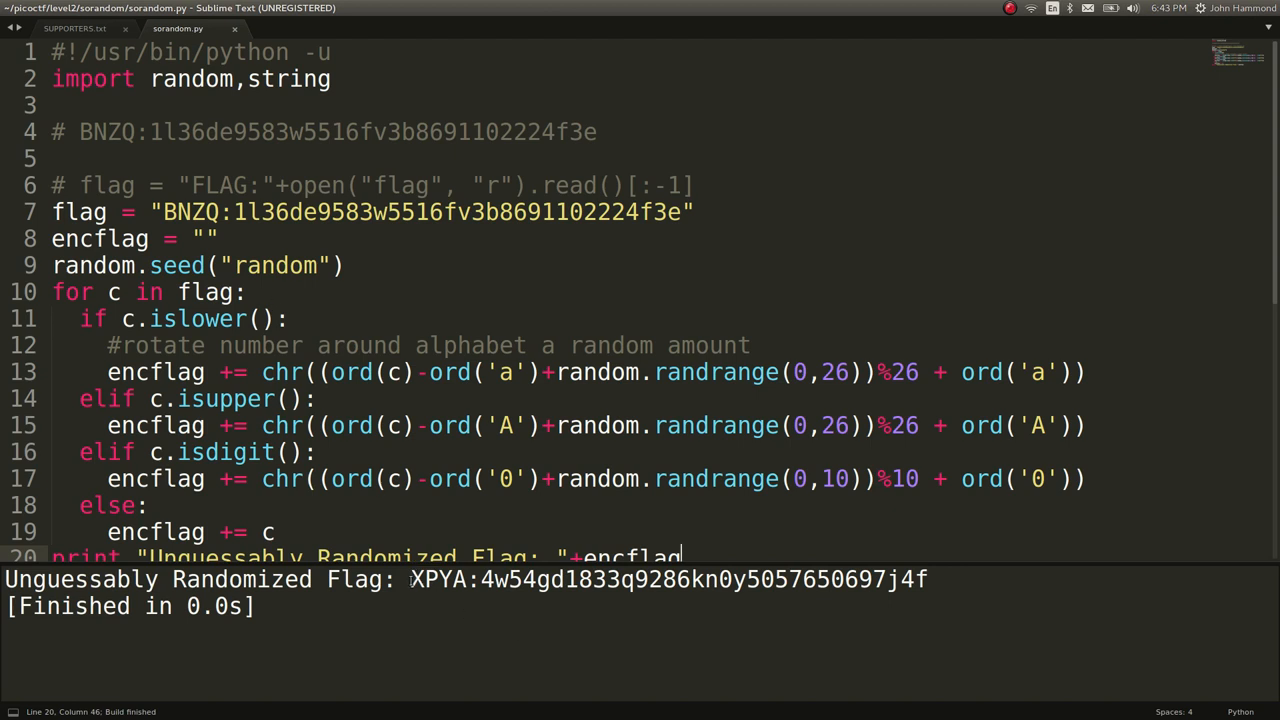
pyautogui.doubleClick(184, 212)
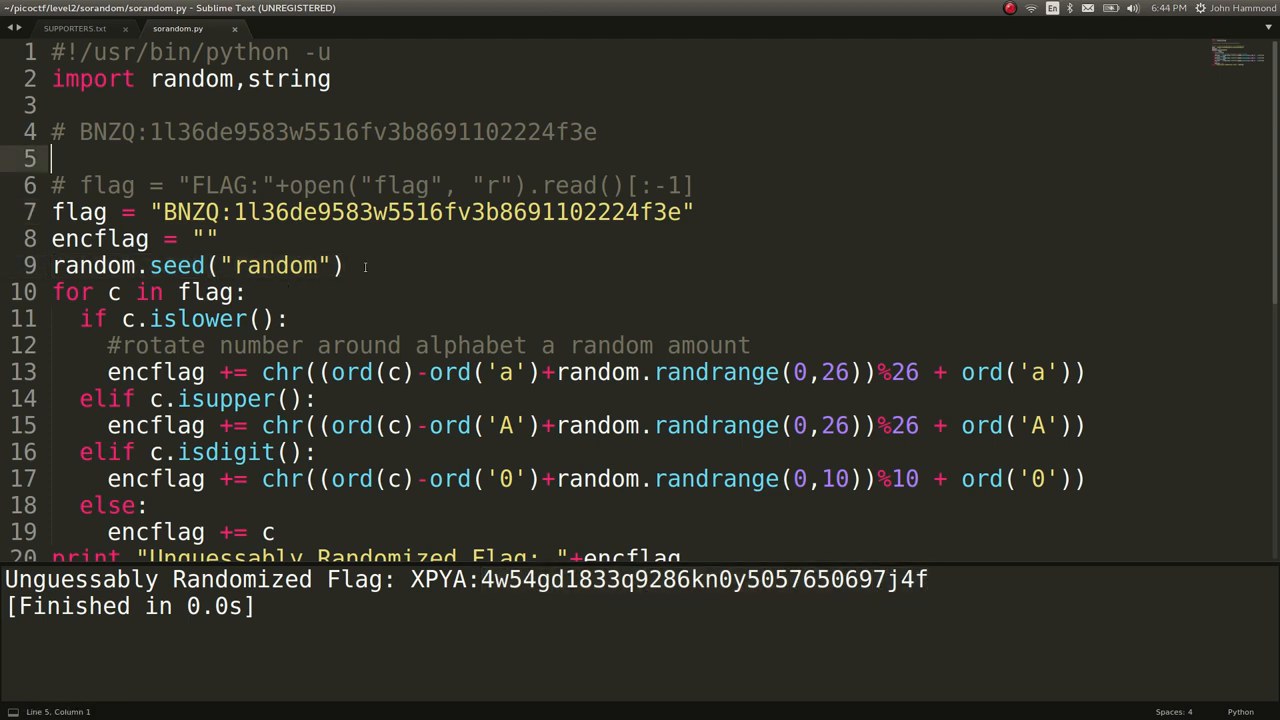
# - Confirm the fixed seed "random", then change the three '+random.randrange' offsets to '-' and save
pyautogui.click(232, 264)
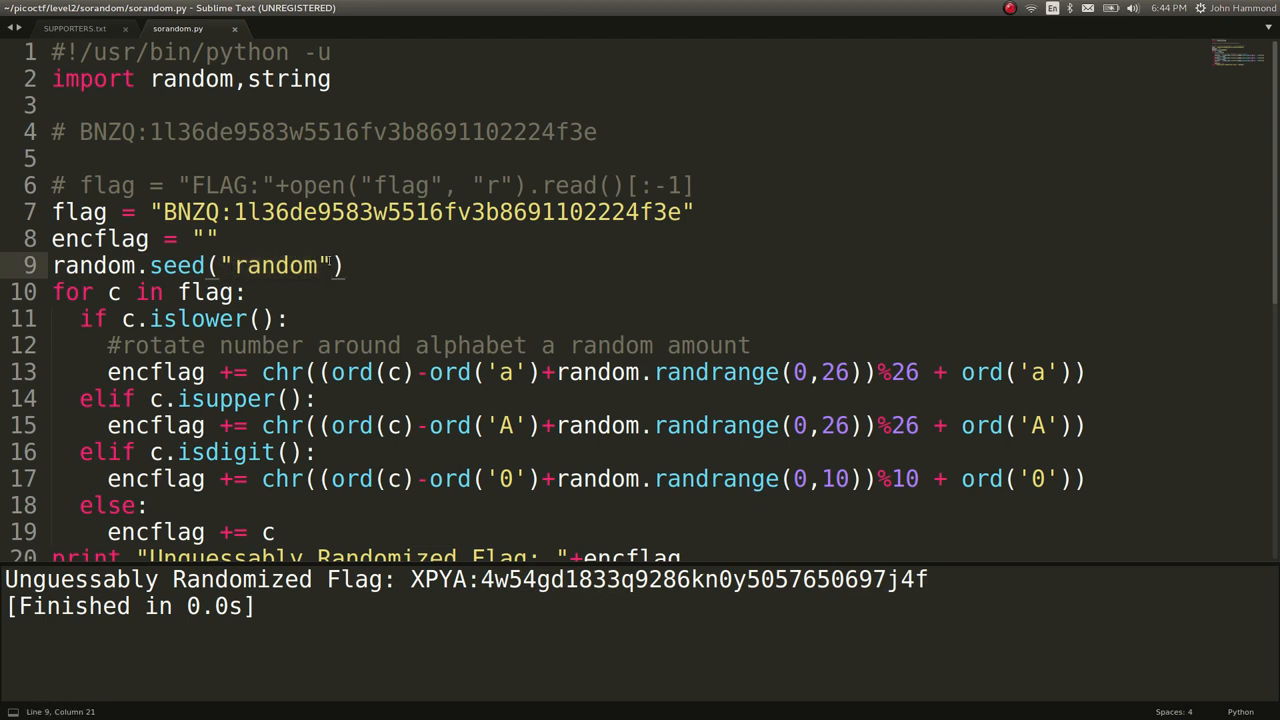
pyautogui.doubleClick(278, 264)
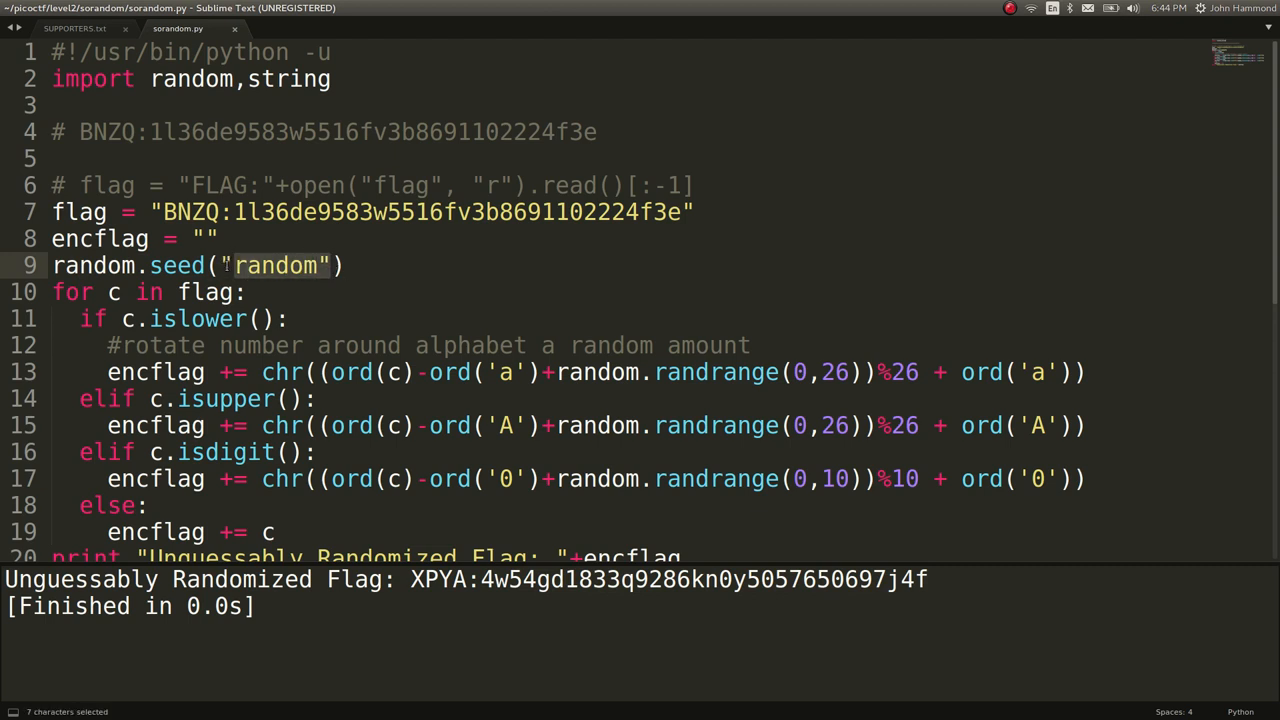
pyautogui.click(290, 264)
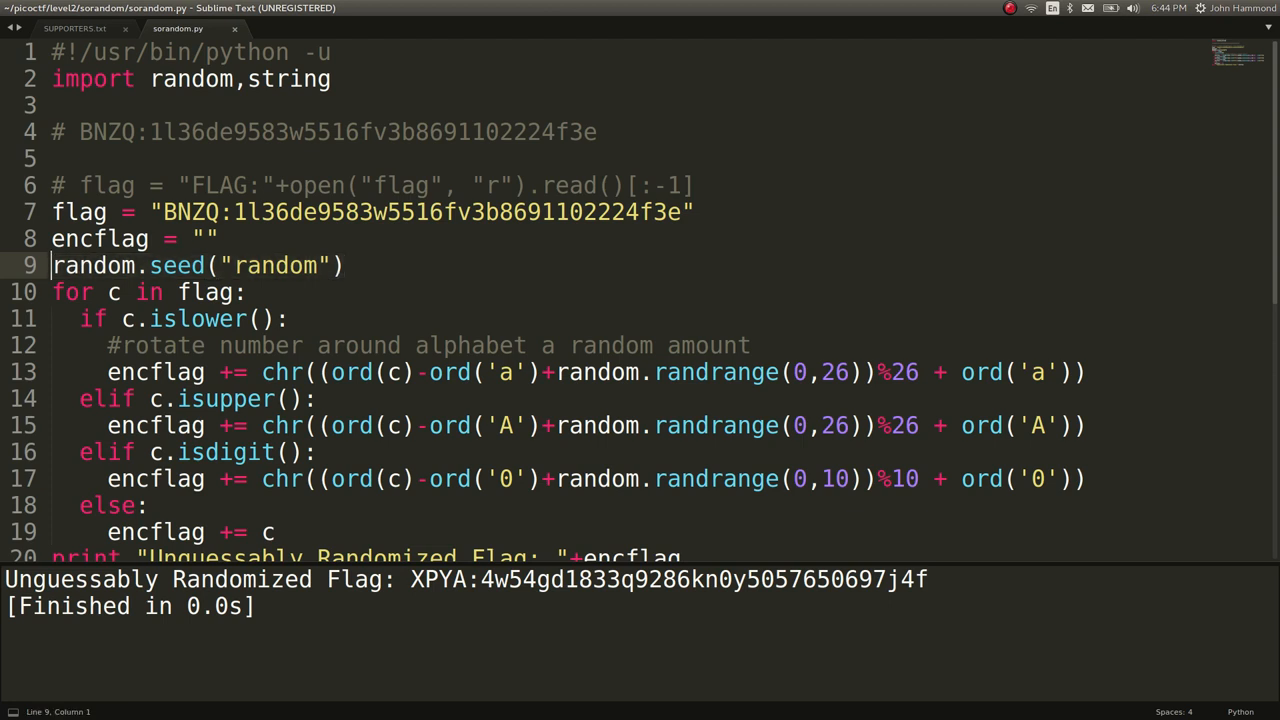
pyautogui.doubleClick(278, 264)
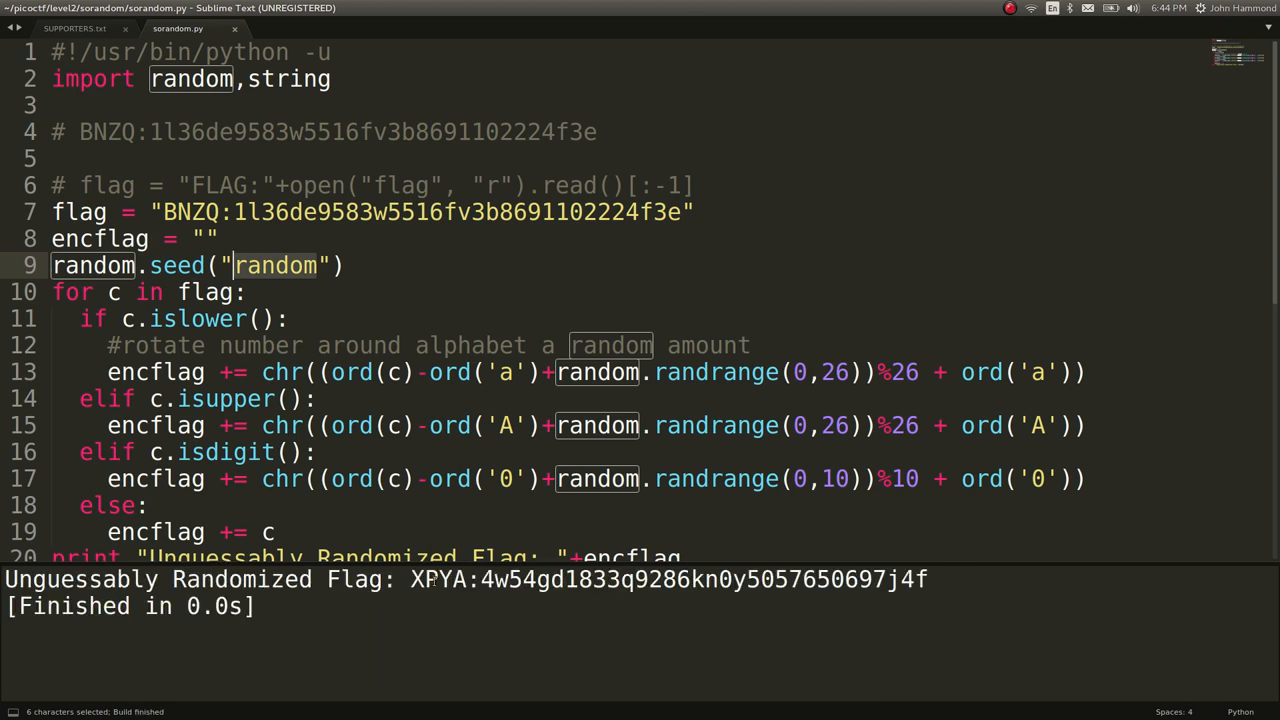
pyautogui.click(380, 316)
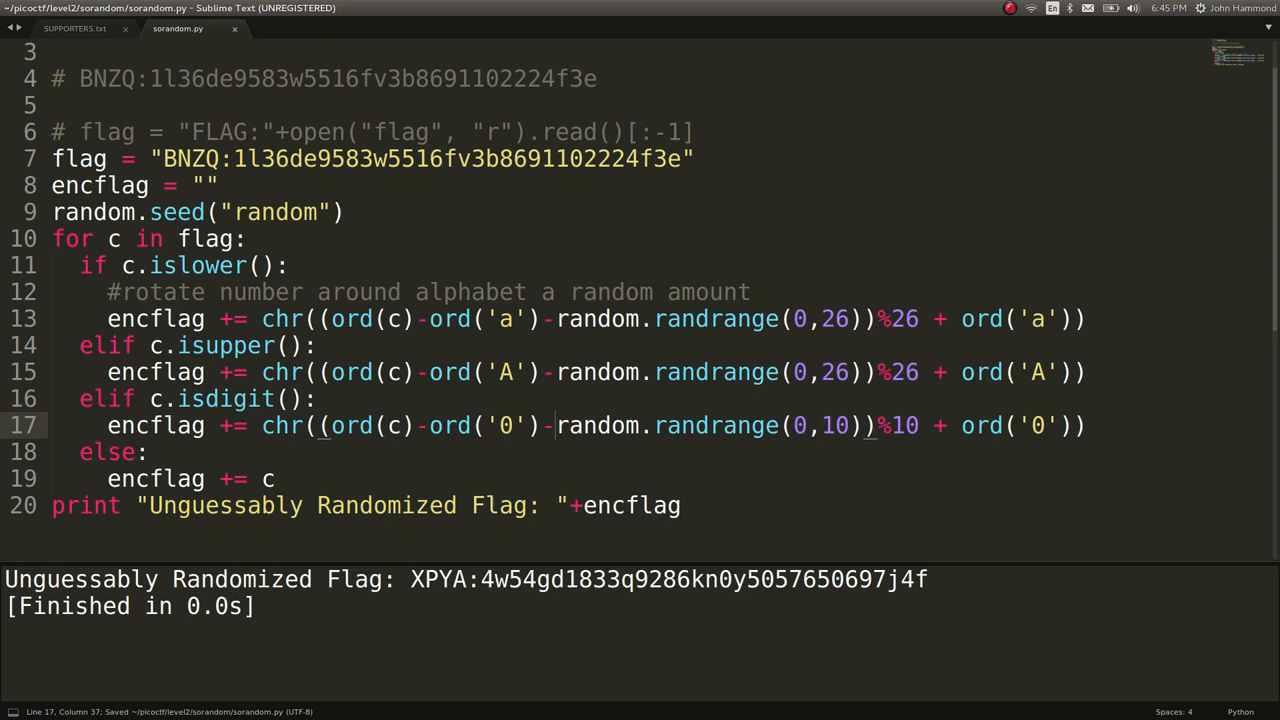
# - Build the reversed script and copy the original FLAG value from the output
pyautogui.press('ctrl+b')
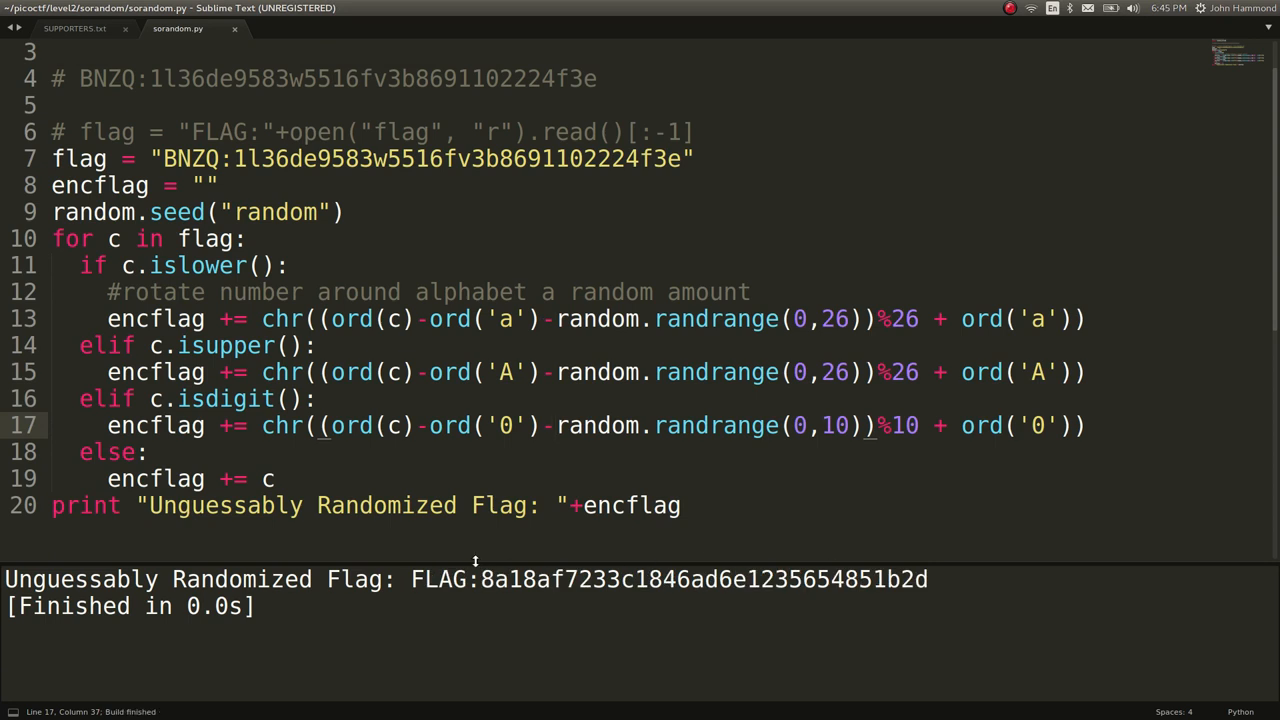
pyautogui.doubleClick(438, 580)
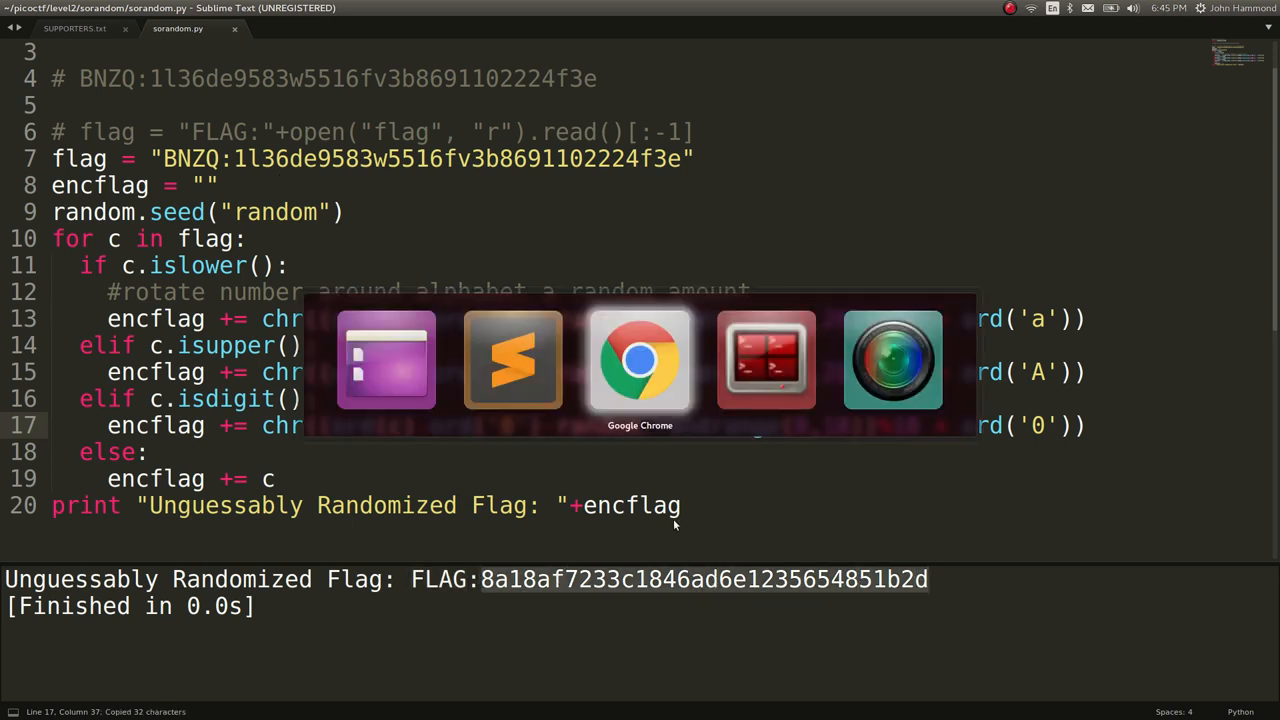
pyautogui.click(640, 360)
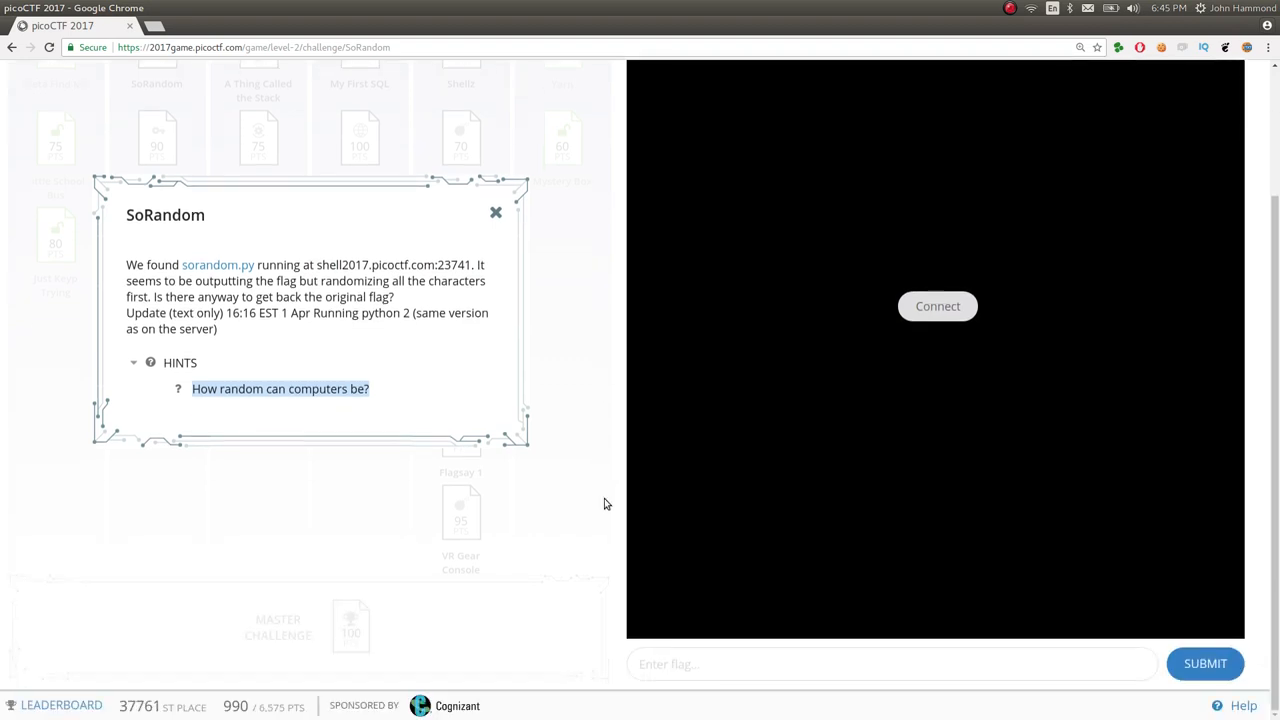
pyautogui.write('8a18af7233c1846ad6e1235654851b2d')
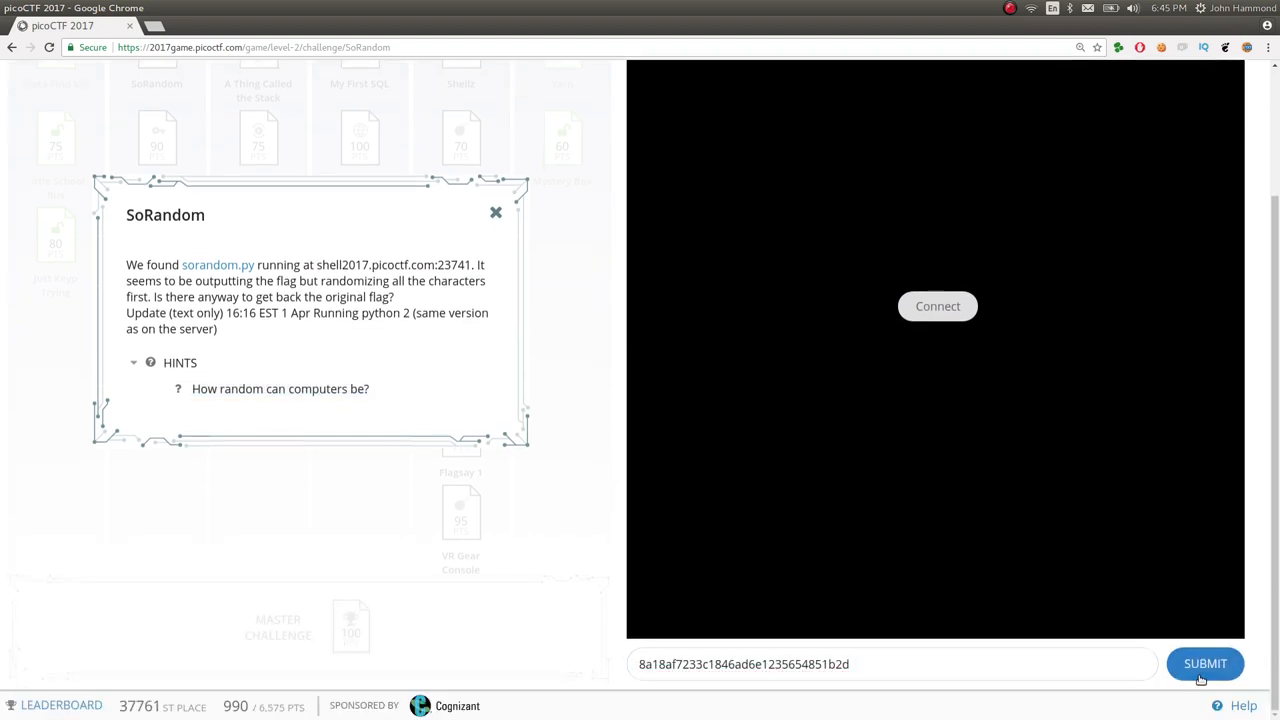
pyautogui.click(1204, 664)
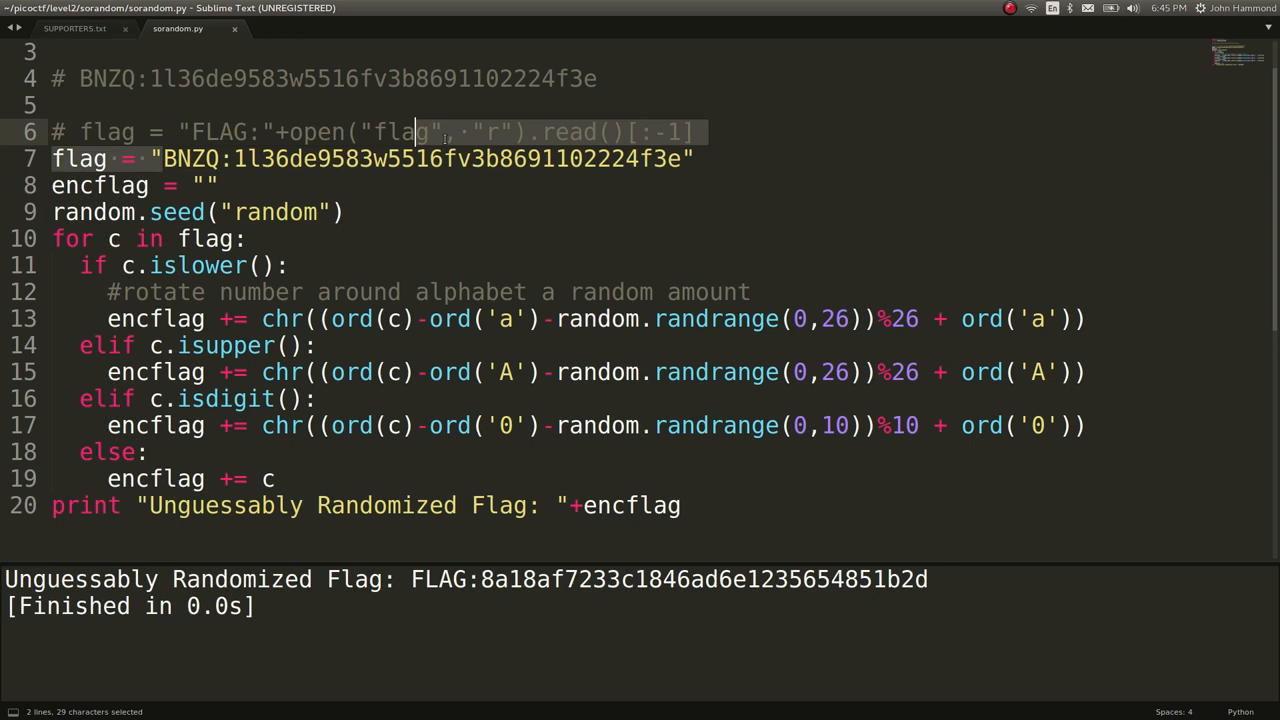
# - Review the solved script's rotate lines, final print and random.seed call
pyautogui.click(318, 344)
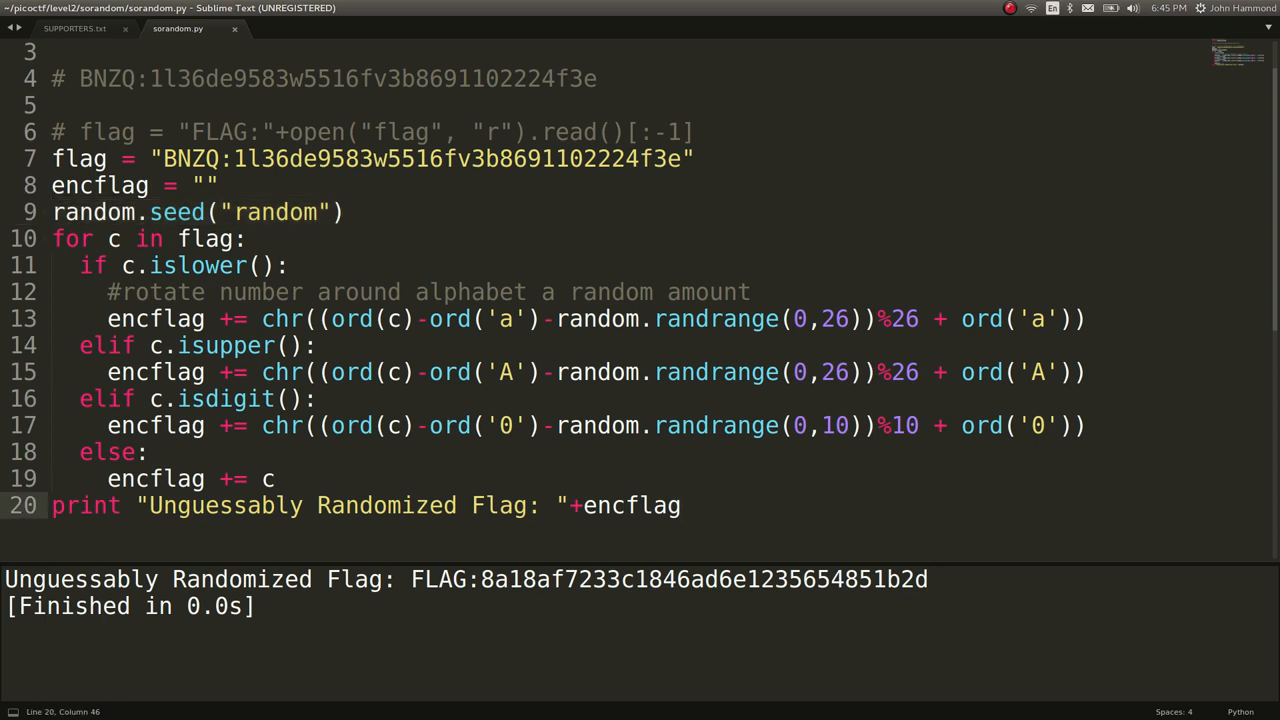
pyautogui.click(684, 504)
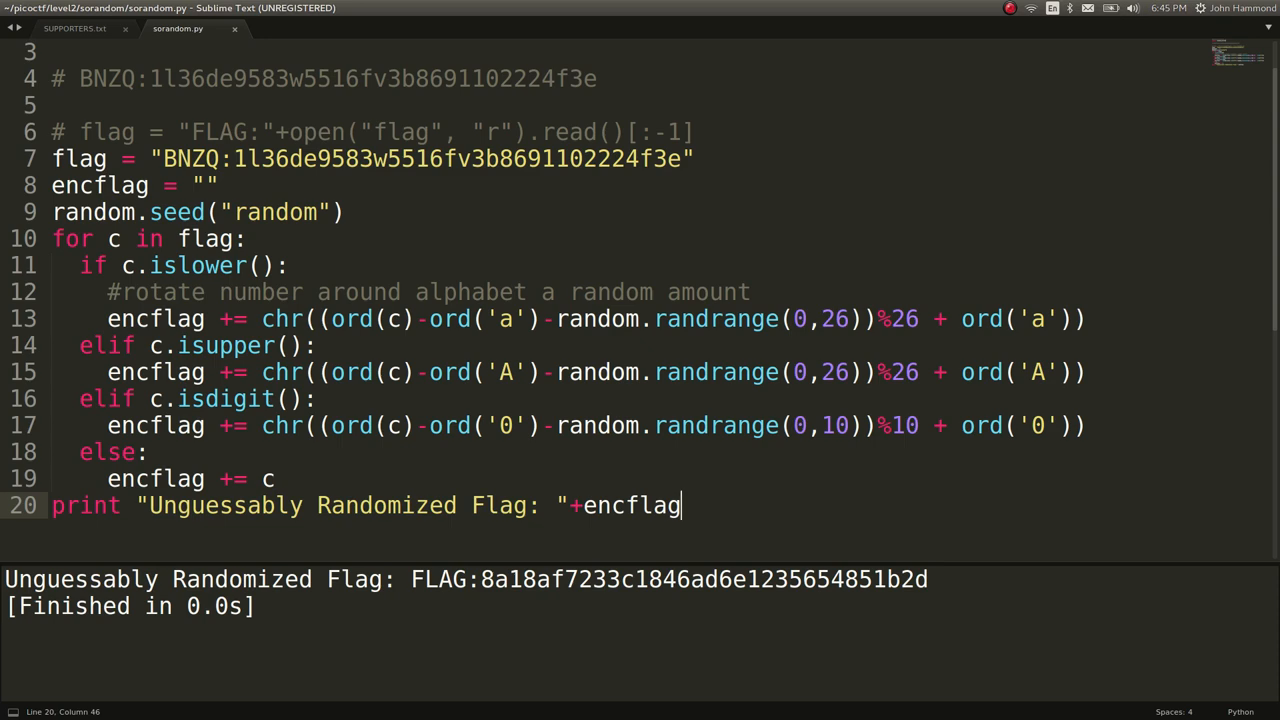
pyautogui.scroll(3)
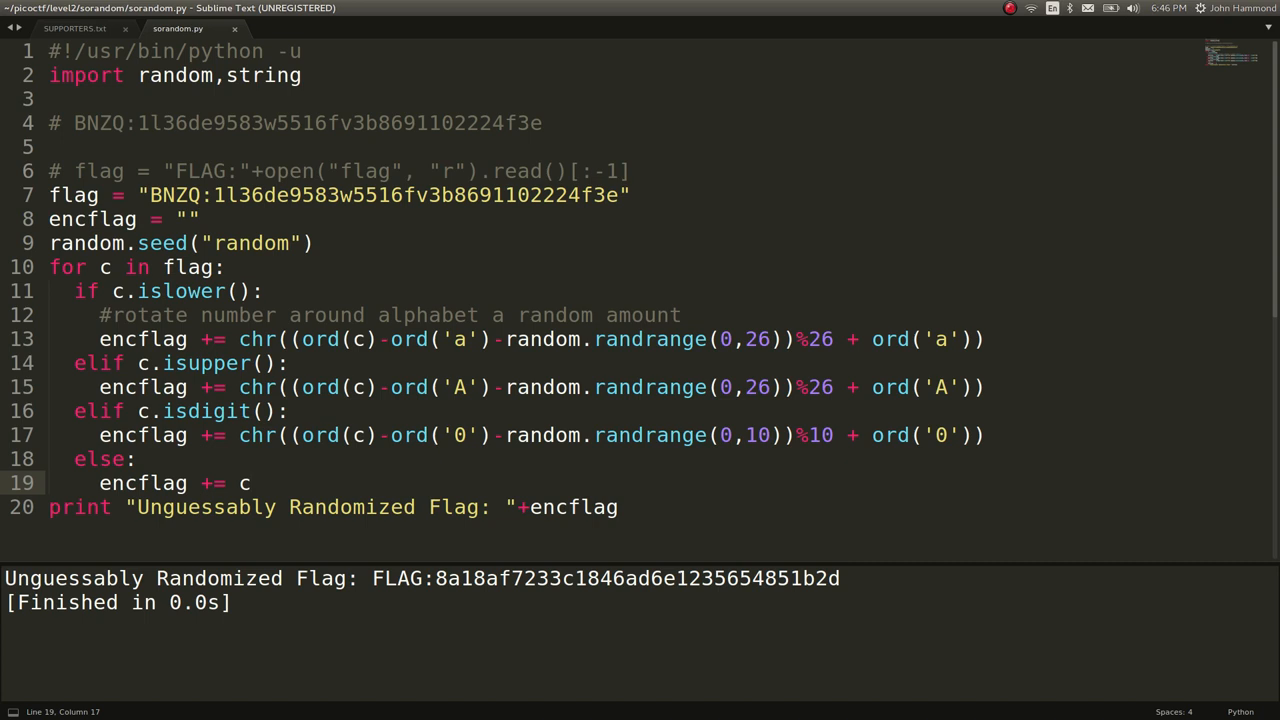
pyautogui.click(250, 482)
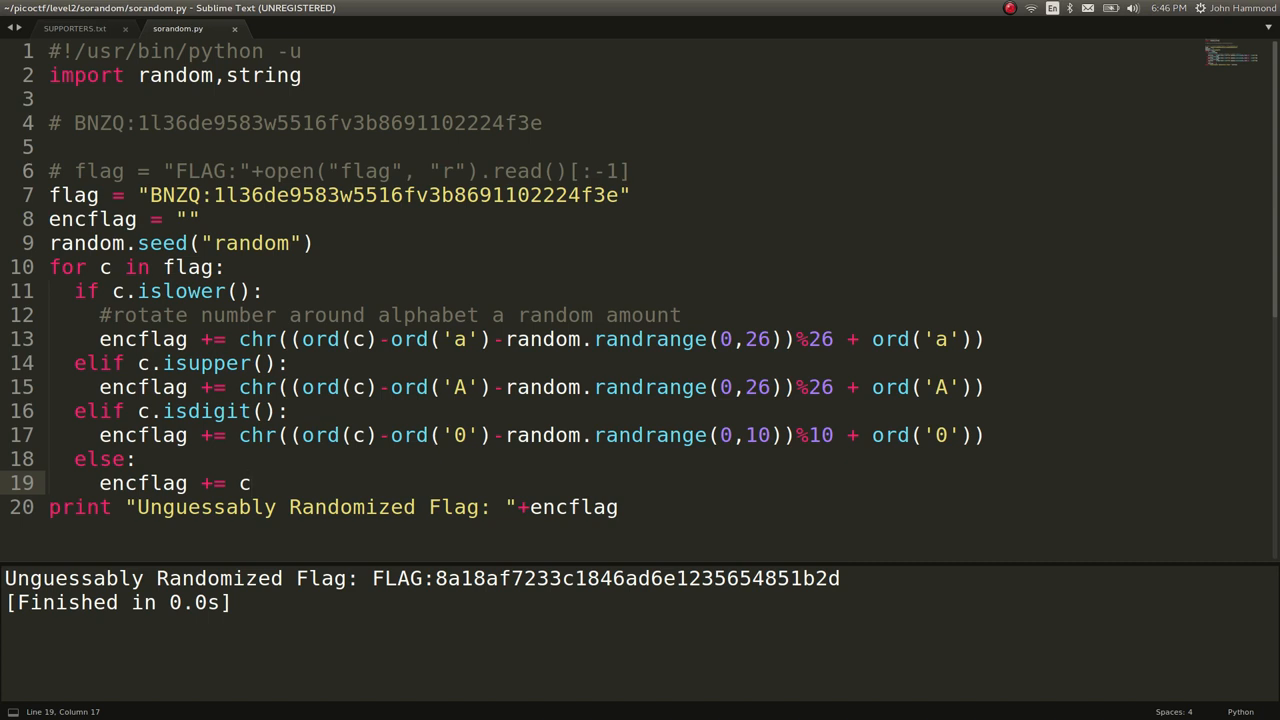
pyautogui.click(252, 482)
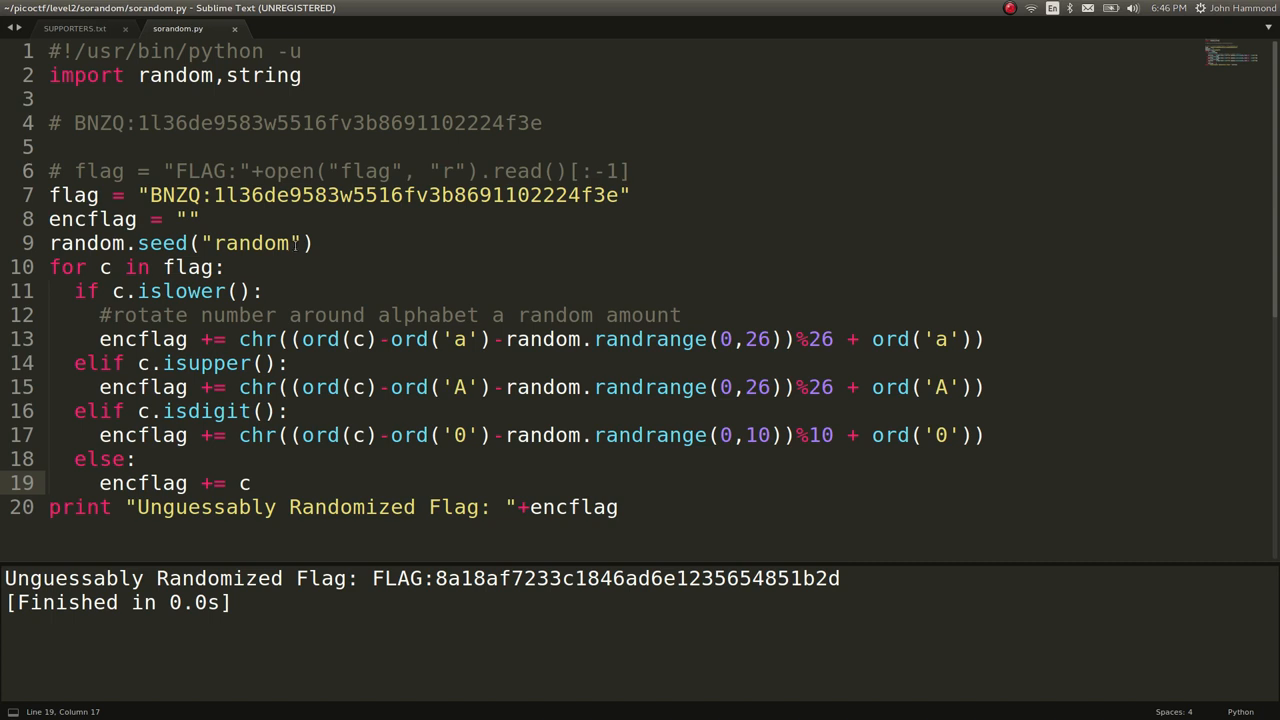
pyautogui.click(312, 244)
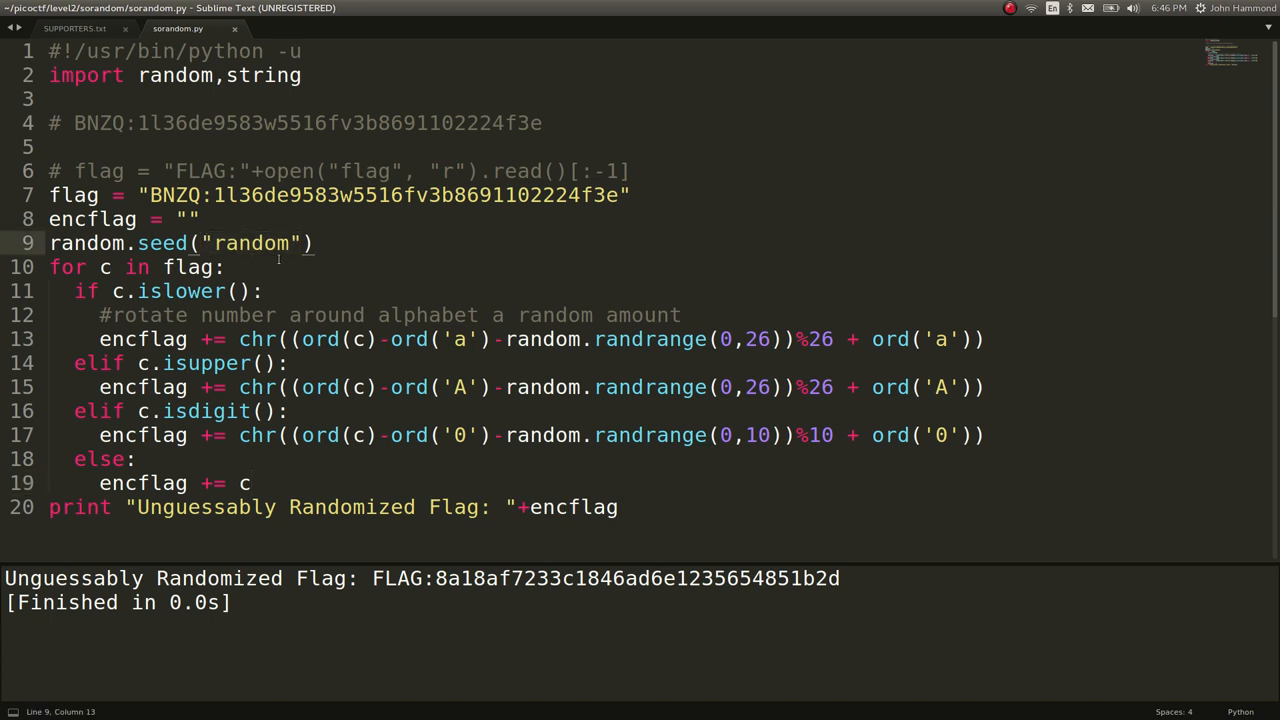
pyautogui.doubleClick(252, 244)
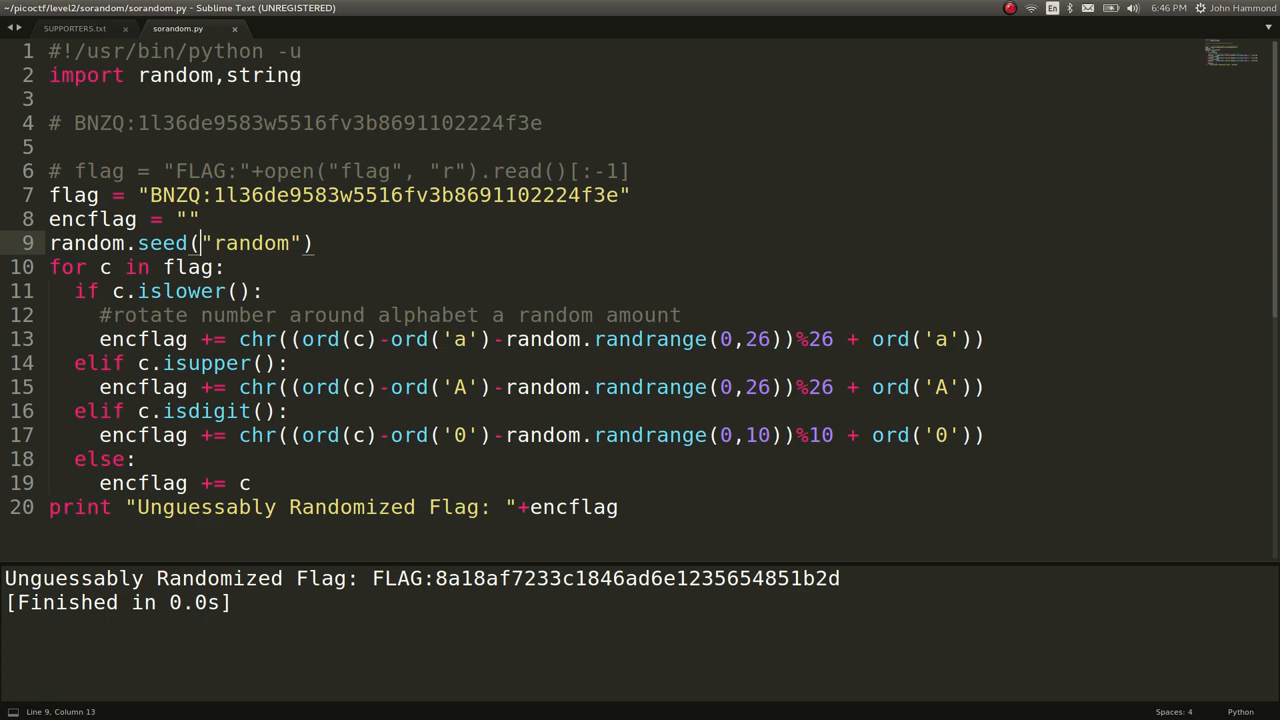
# - Switch from sorandom.py to the SUPPORTERS.txt list
pyautogui.click(74, 28)
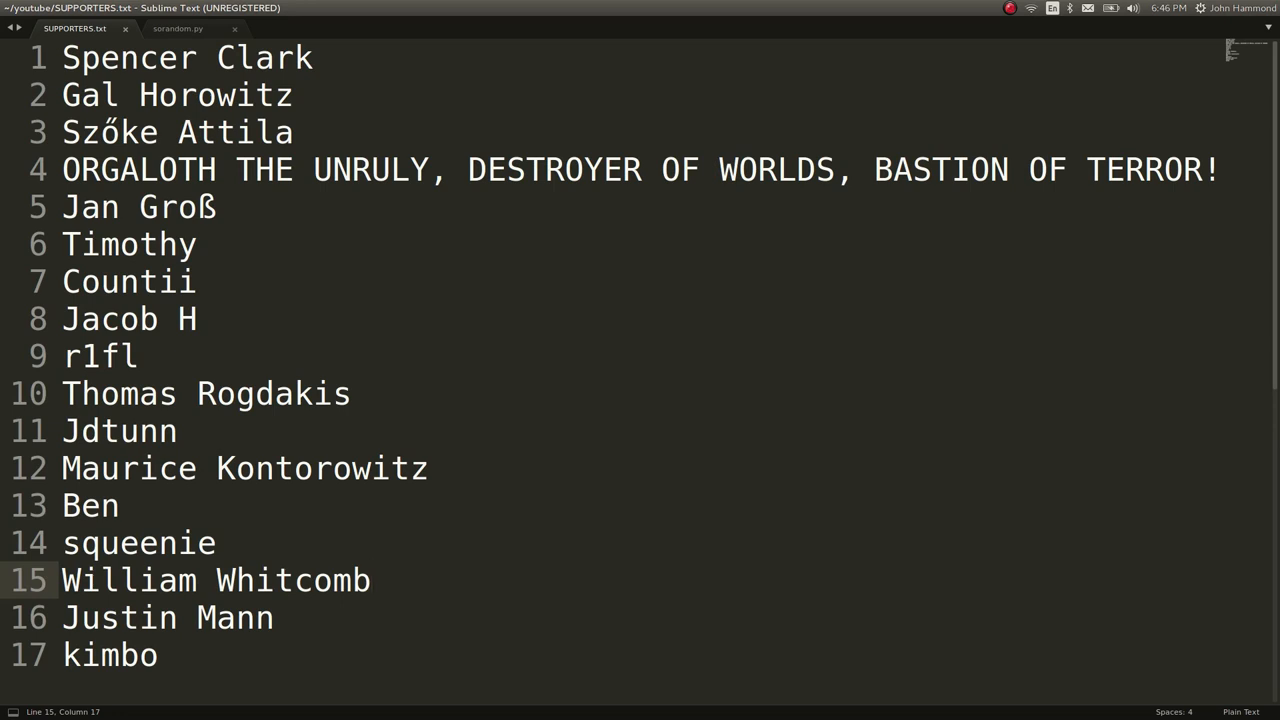
pyautogui.click(372, 580)
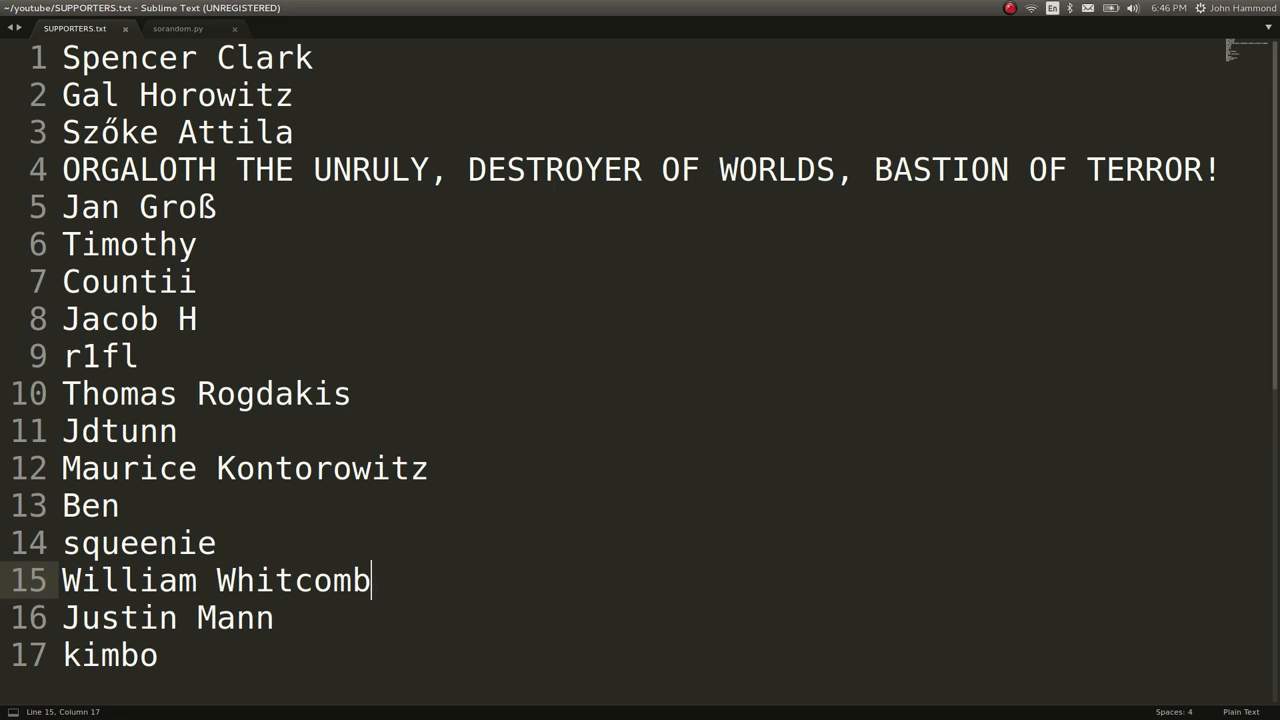
pyautogui.press('ctrl+a')
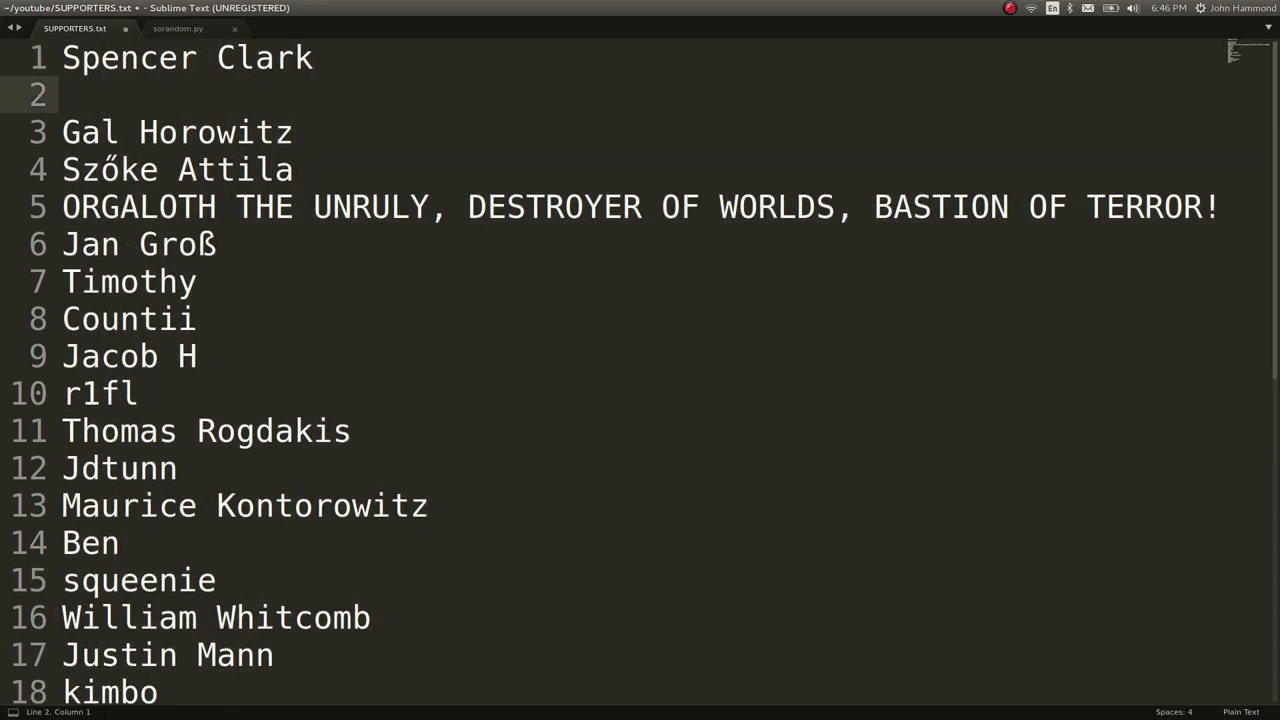
pyautogui.write('jhdsvsdpl')
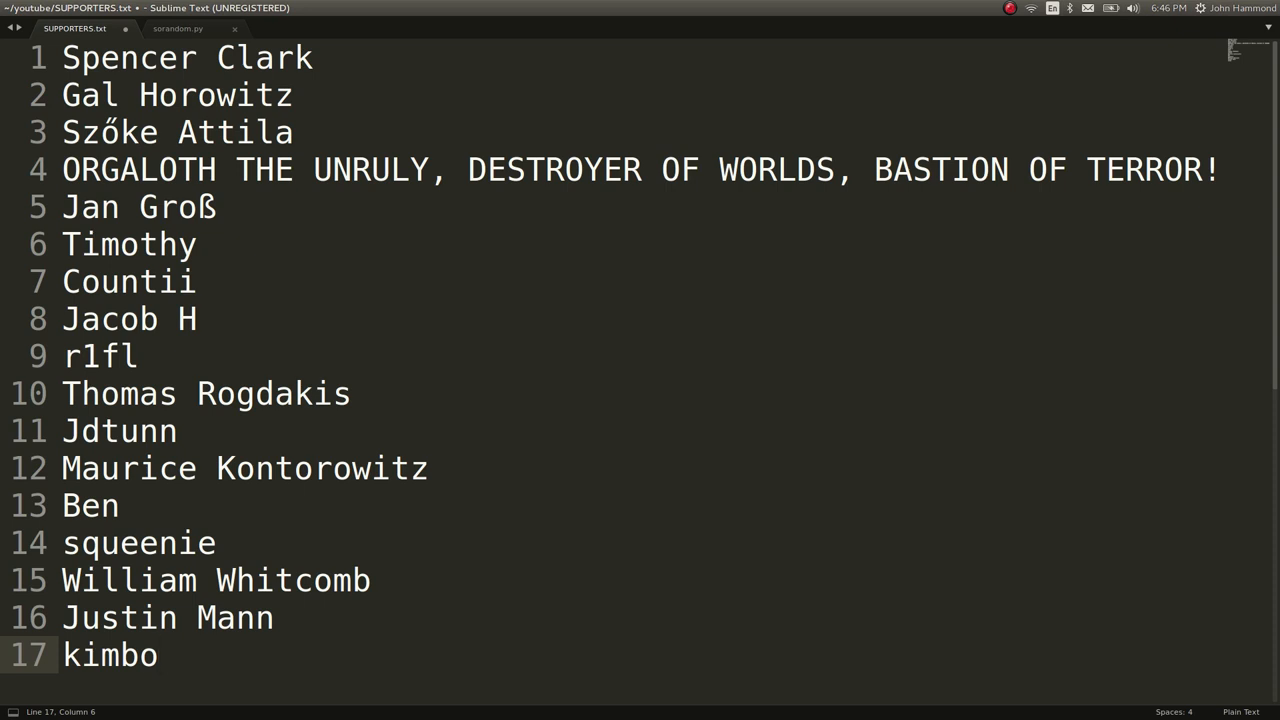
pyautogui.click(156, 656)
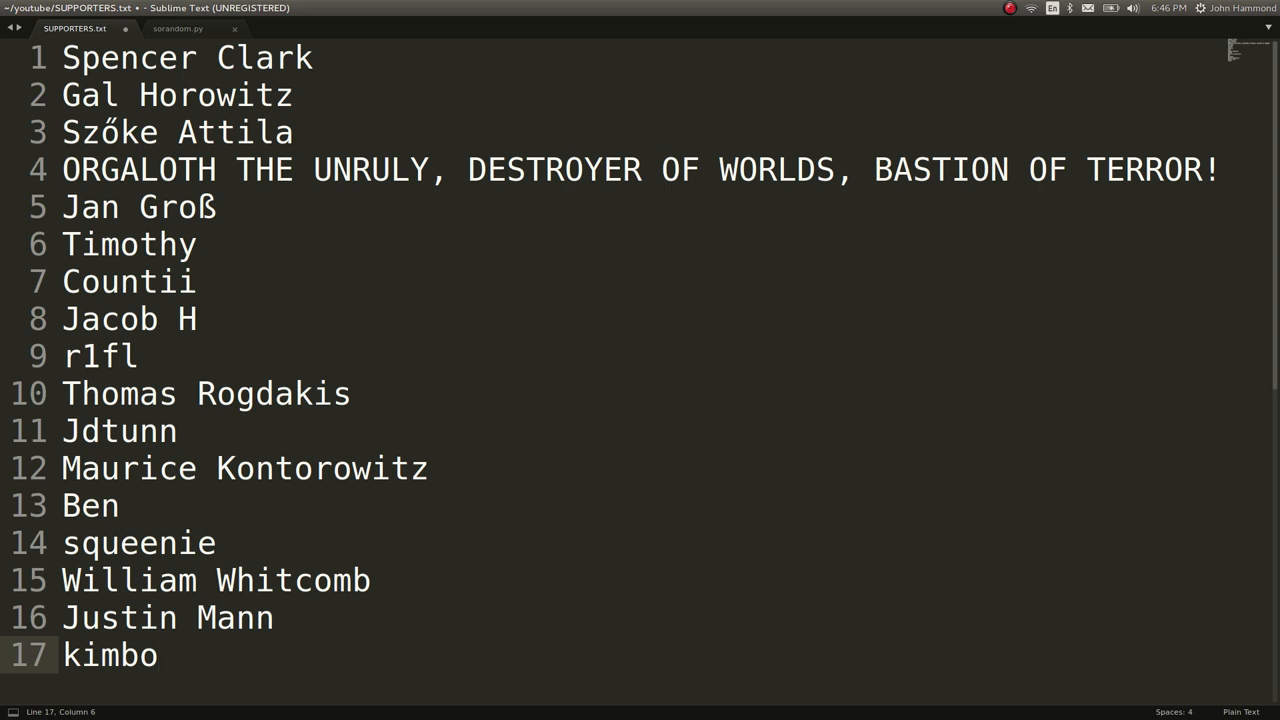
pyautogui.click(156, 656)
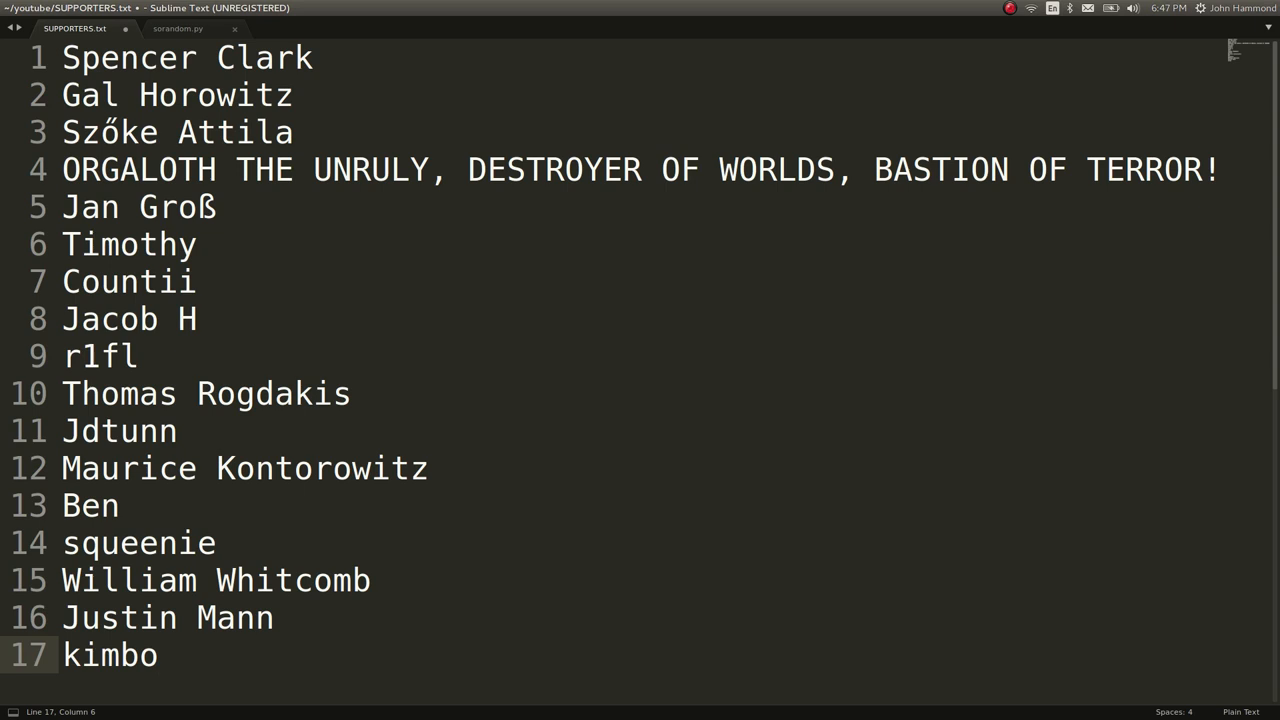
pyautogui.click(156, 656)
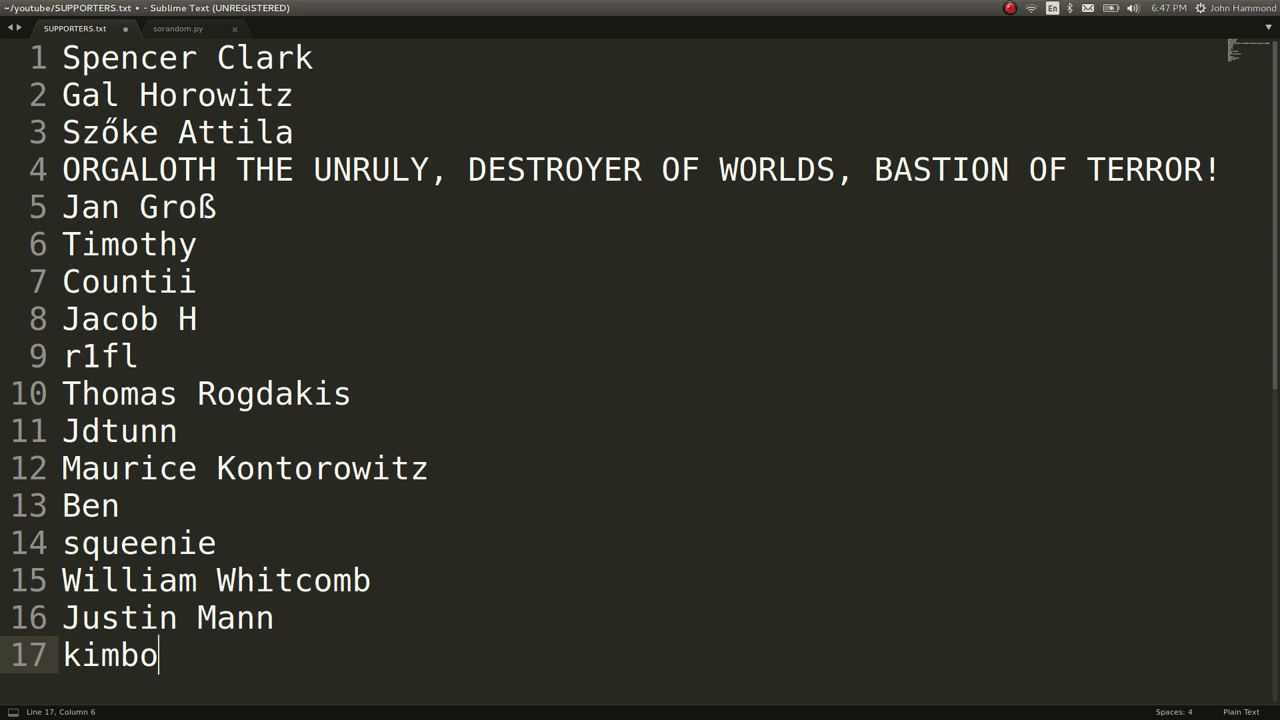